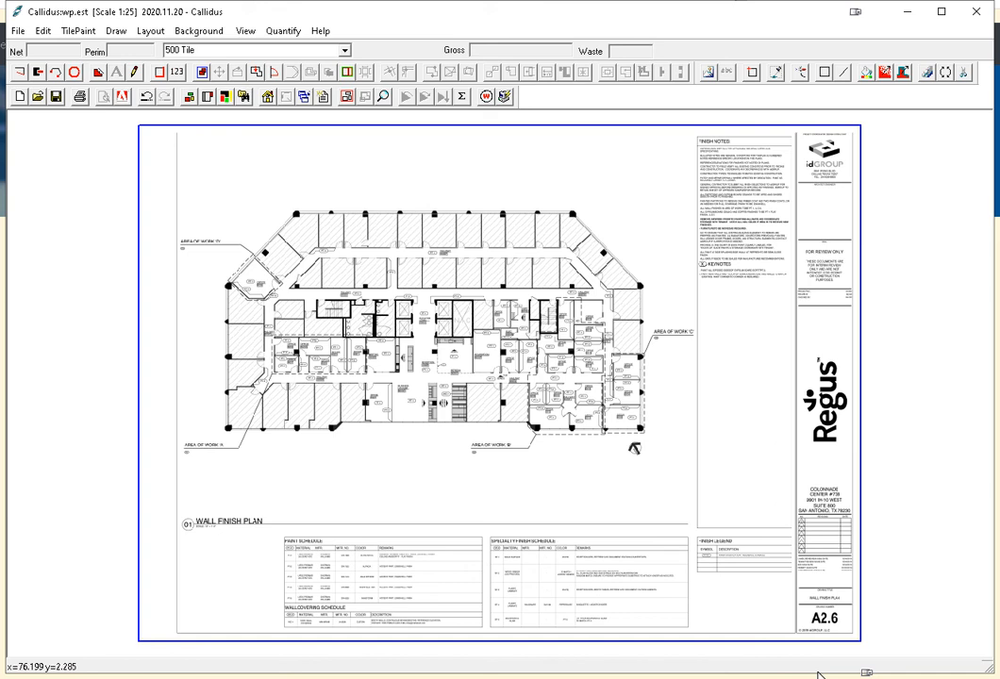
{"action": "mouse_move", "coordinate": [453, 283]}
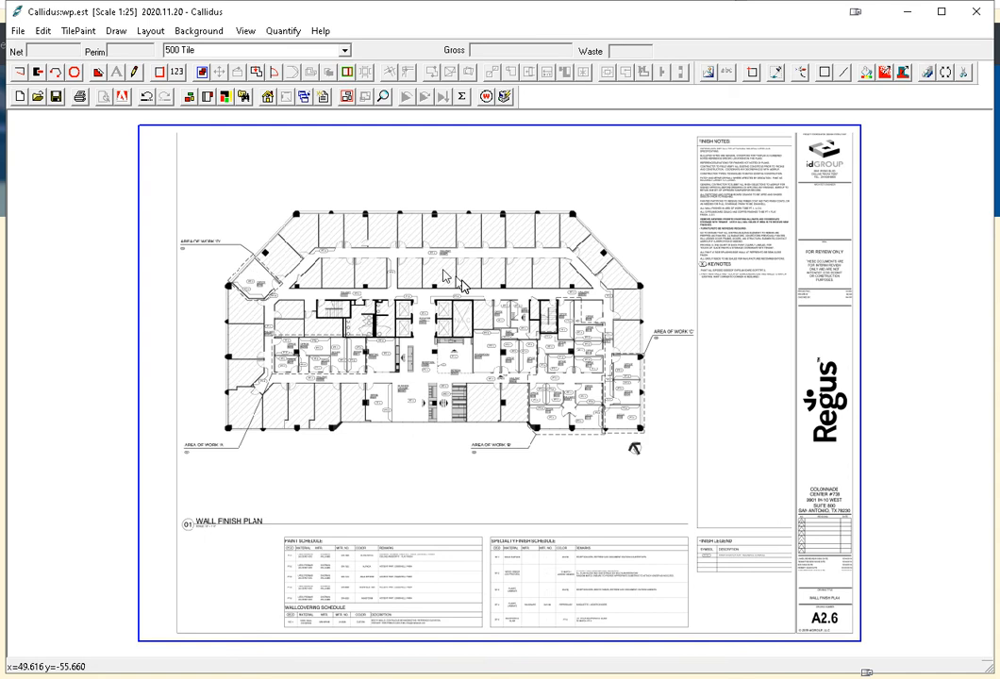
{"action": "mouse_move", "coordinate": [289, 178]}
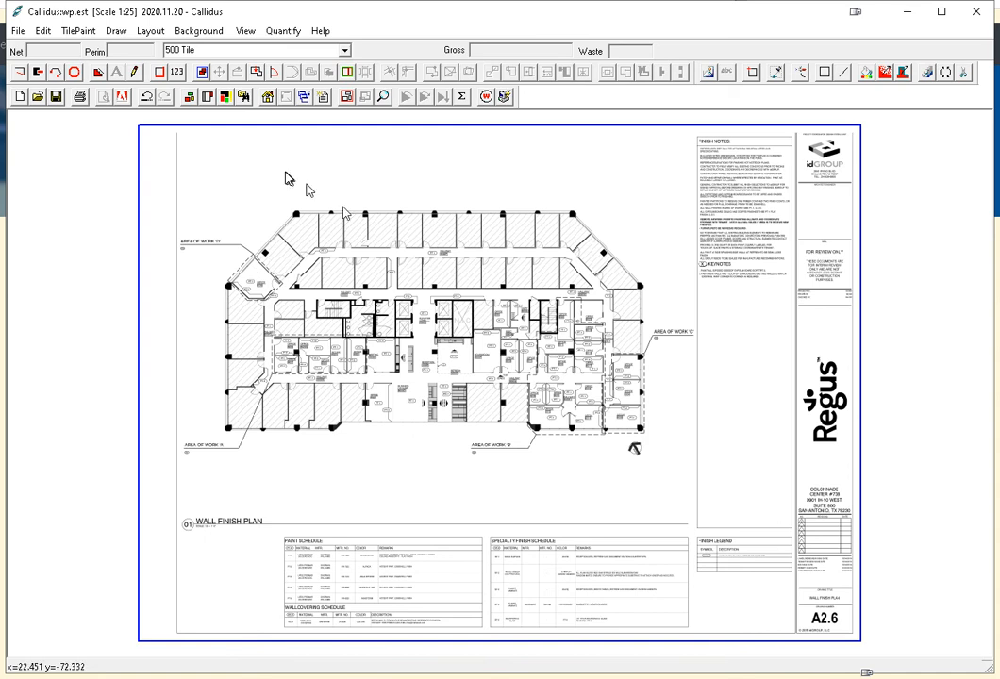
{"action": "mouse_move", "coordinate": [296, 192]}
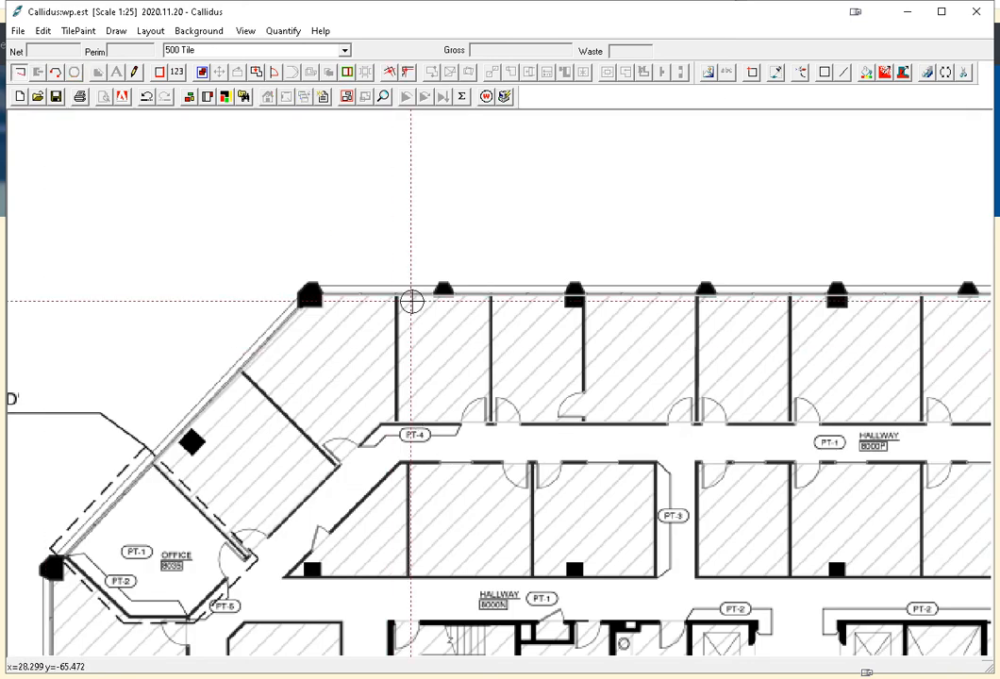
{"action": "mouse_move", "coordinate": [423, 413]}
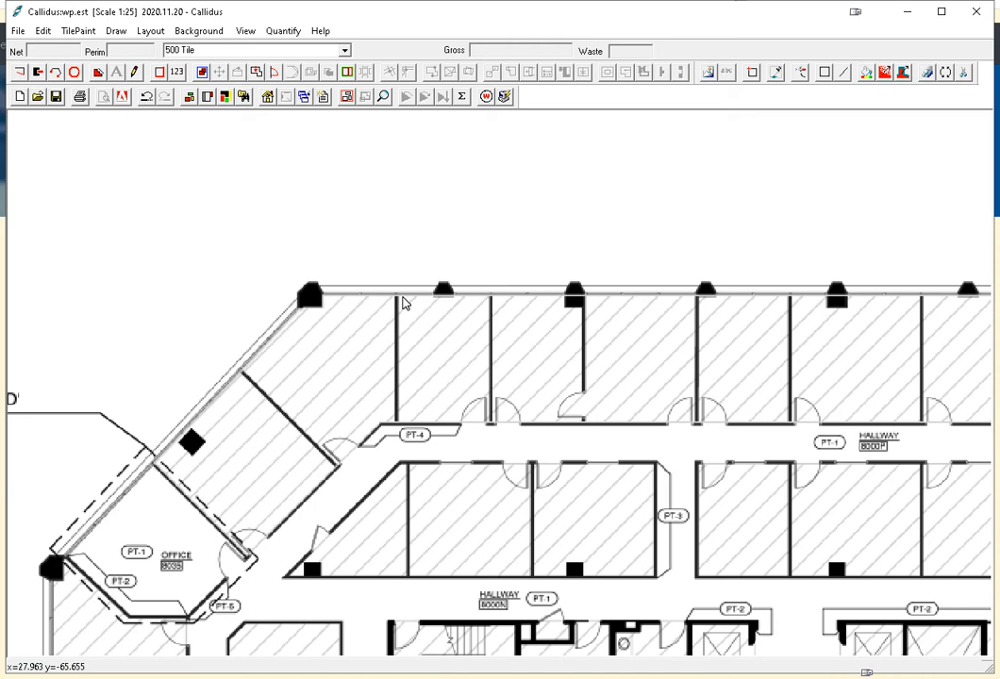
{"action": "mouse_move", "coordinate": [402, 304]}
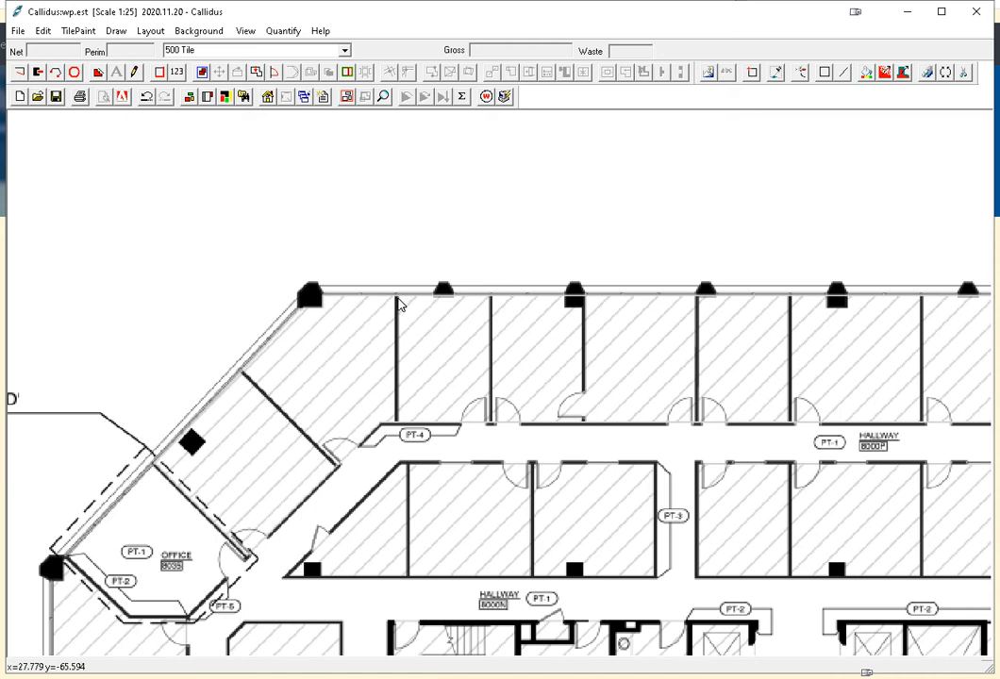
{"action": "mouse_move", "coordinate": [137, 184]}
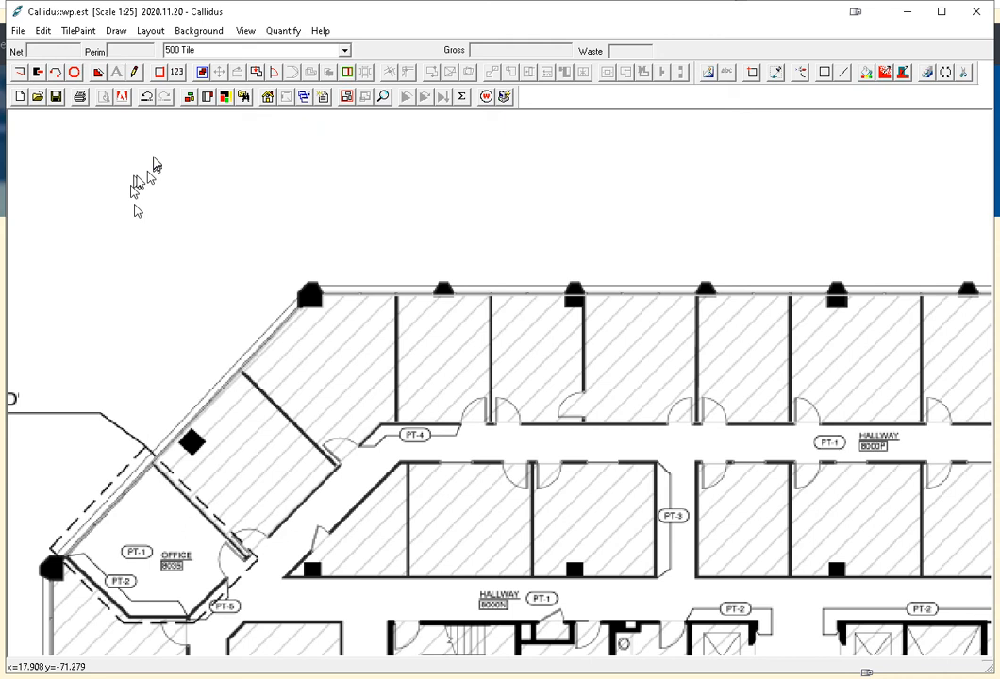
Try enabling Snap to background walls and dismiss the test-only warning.
{"action": "left_click", "coordinate": [150, 30]}
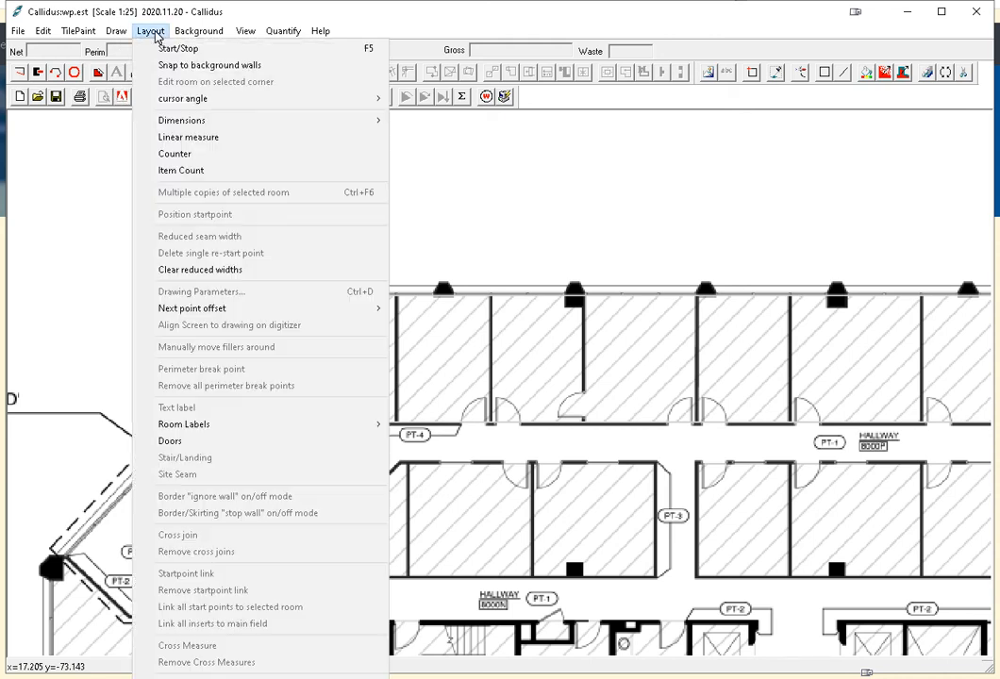
{"action": "mouse_move", "coordinate": [210, 64]}
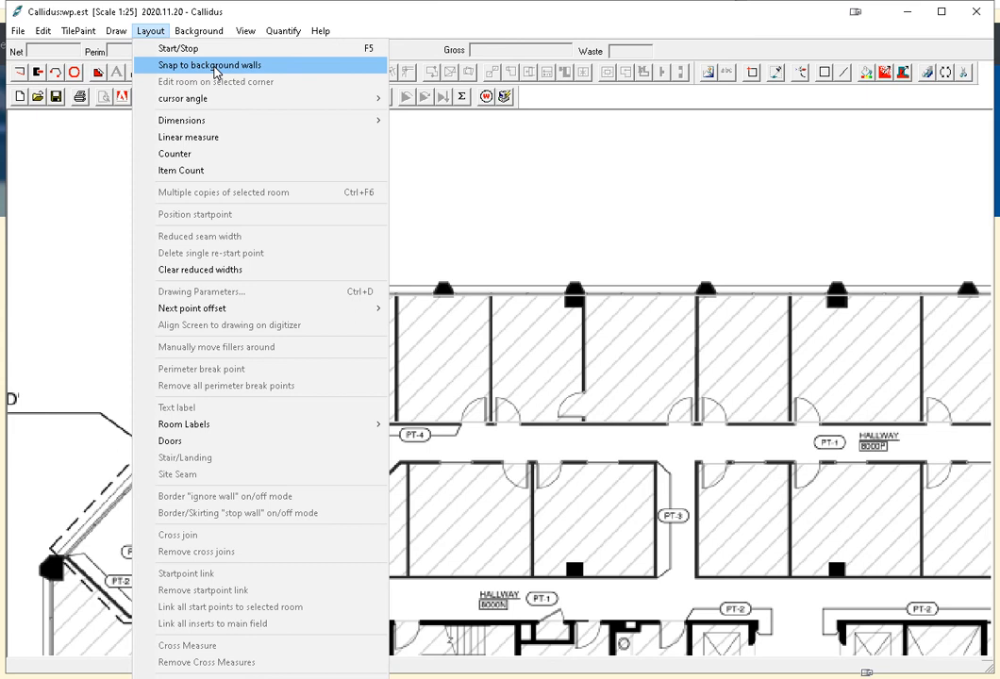
{"action": "left_click", "coordinate": [210, 64]}
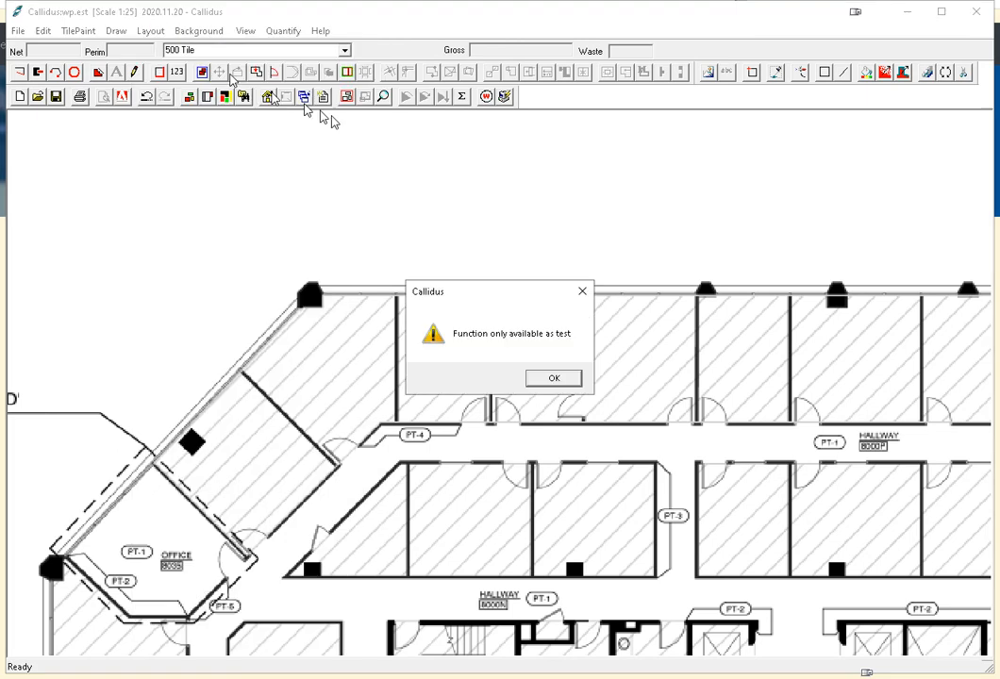
{"action": "left_click", "coordinate": [554, 378]}
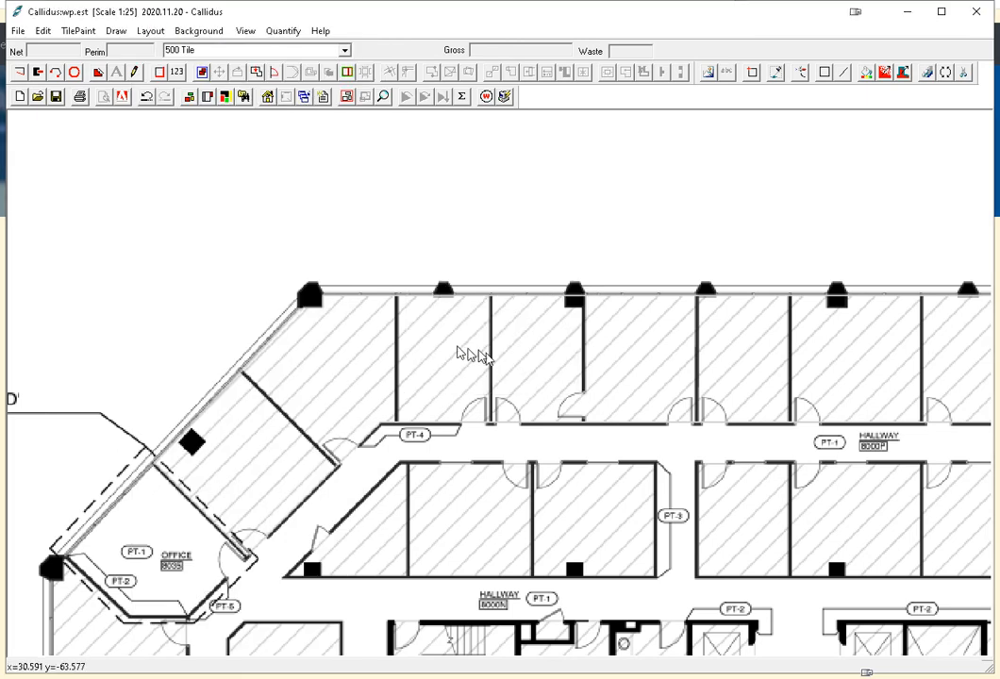
{"action": "mouse_move", "coordinate": [434, 343]}
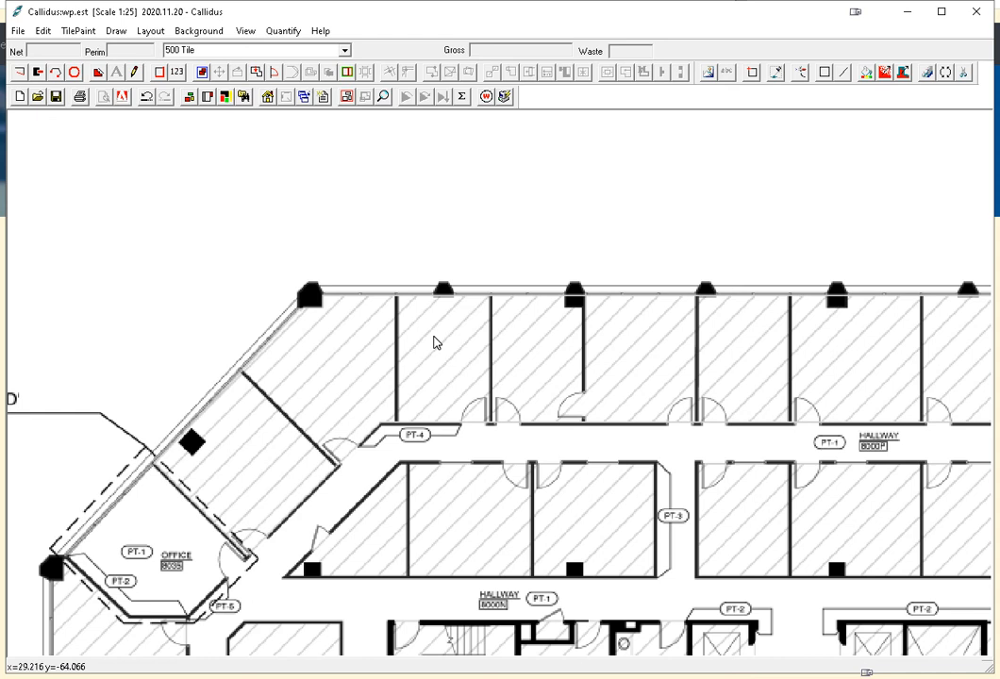
{"action": "mouse_move", "coordinate": [406, 311]}
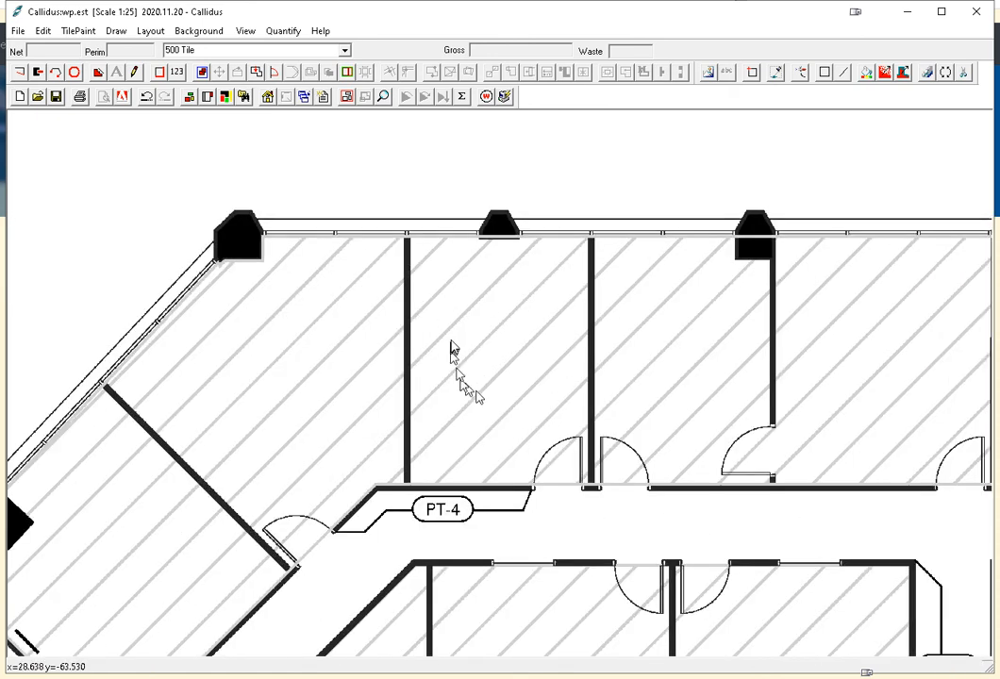
{"action": "mouse_move", "coordinate": [420, 243]}
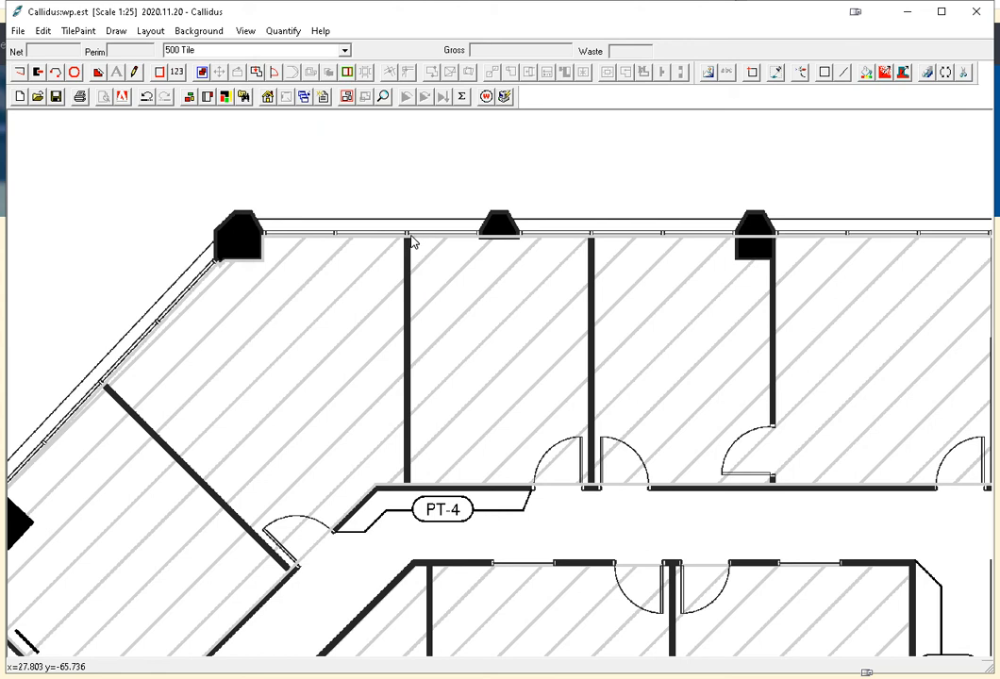
{"action": "mouse_move", "coordinate": [427, 324]}
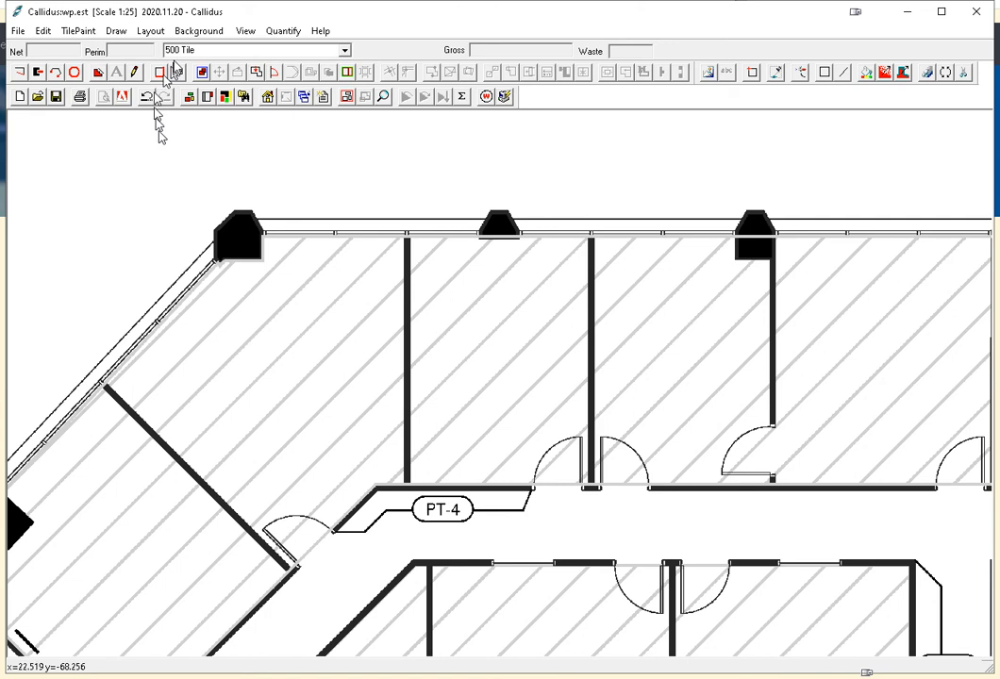
Confirm Snap to background walls is checked in the Layout menu.
{"action": "left_click", "coordinate": [150, 30]}
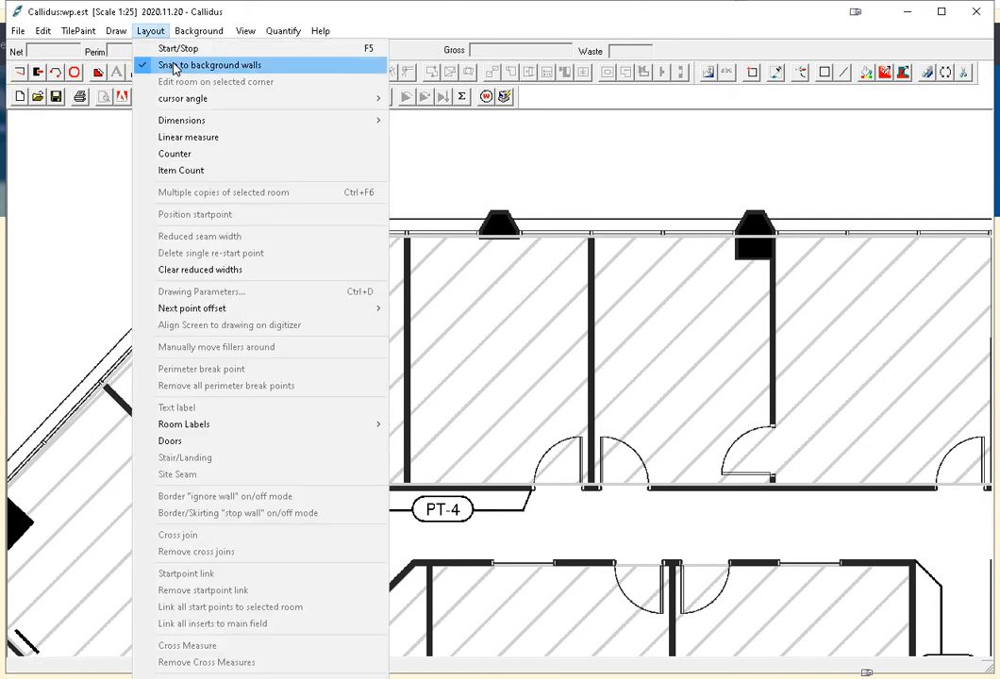
{"action": "left_click", "coordinate": [210, 64]}
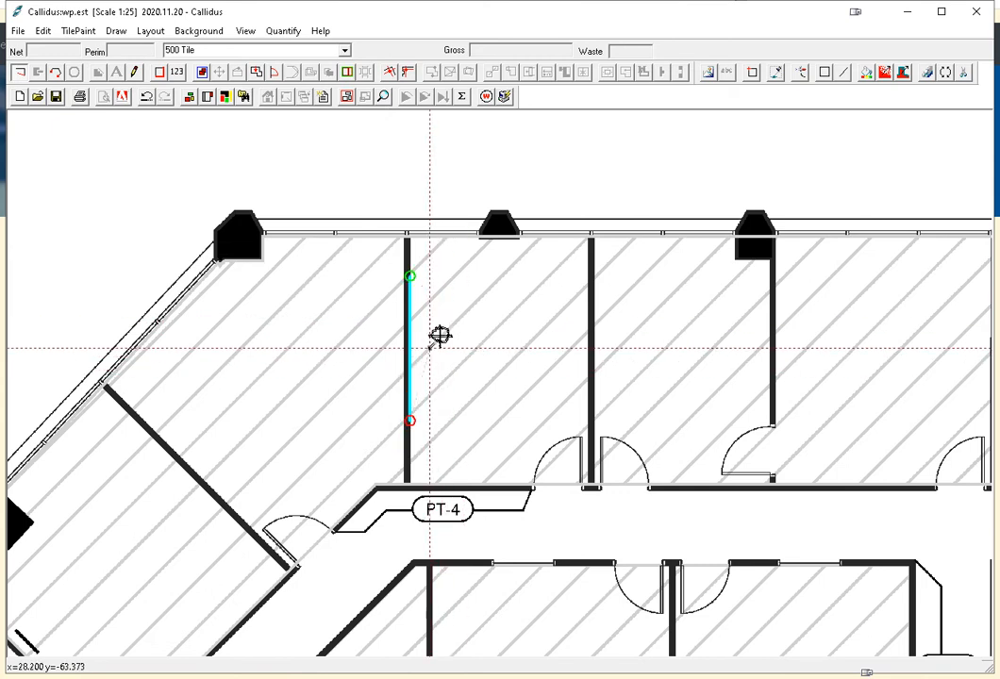
{"action": "mouse_move", "coordinate": [441, 331]}
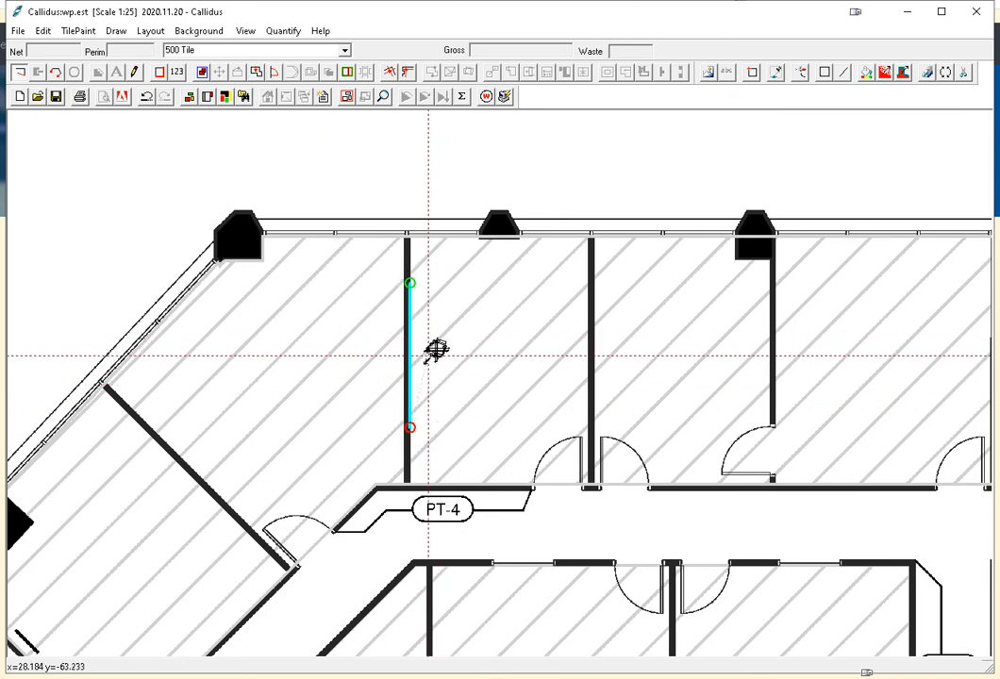
{"action": "mouse_move", "coordinate": [441, 342]}
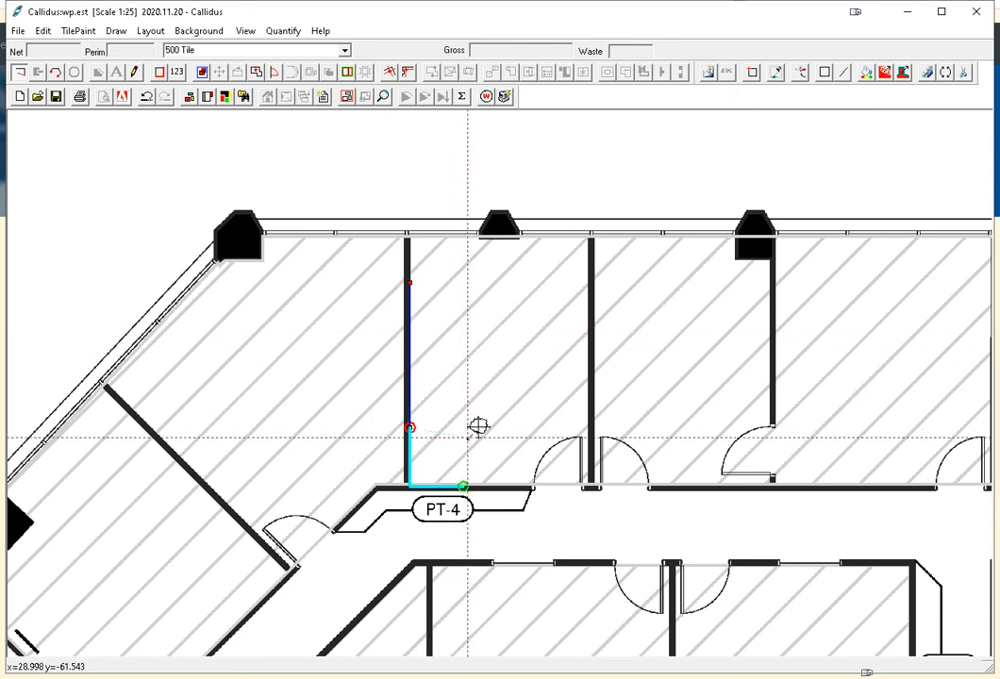
{"action": "mouse_move", "coordinate": [479, 444]}
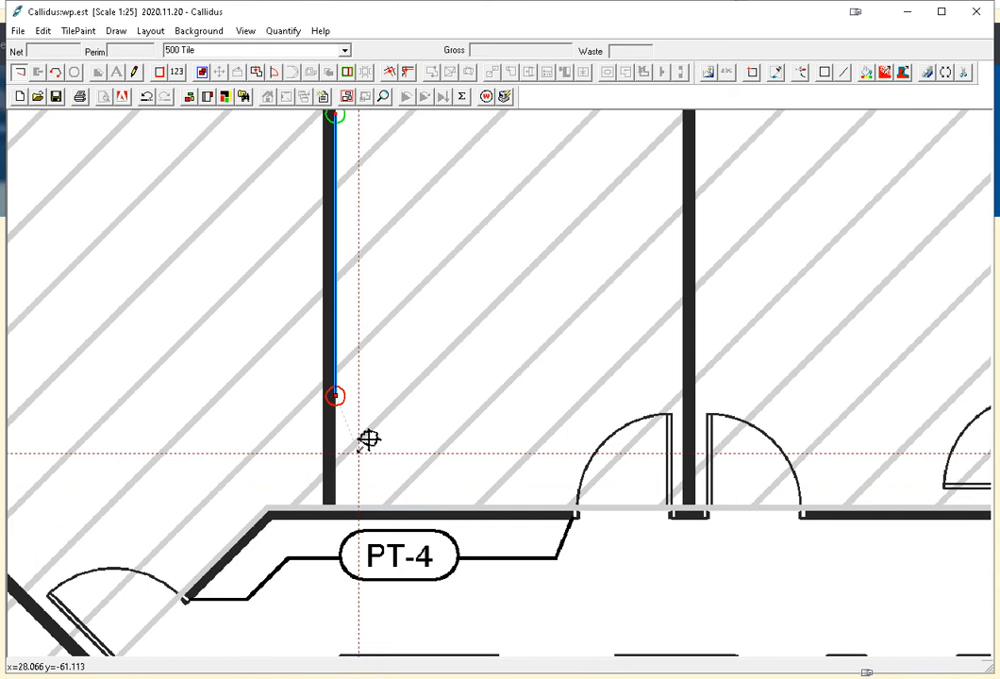
Place the next outline corner along the office's bottom wall above PT-4.
{"action": "left_click", "coordinate": [477, 511]}
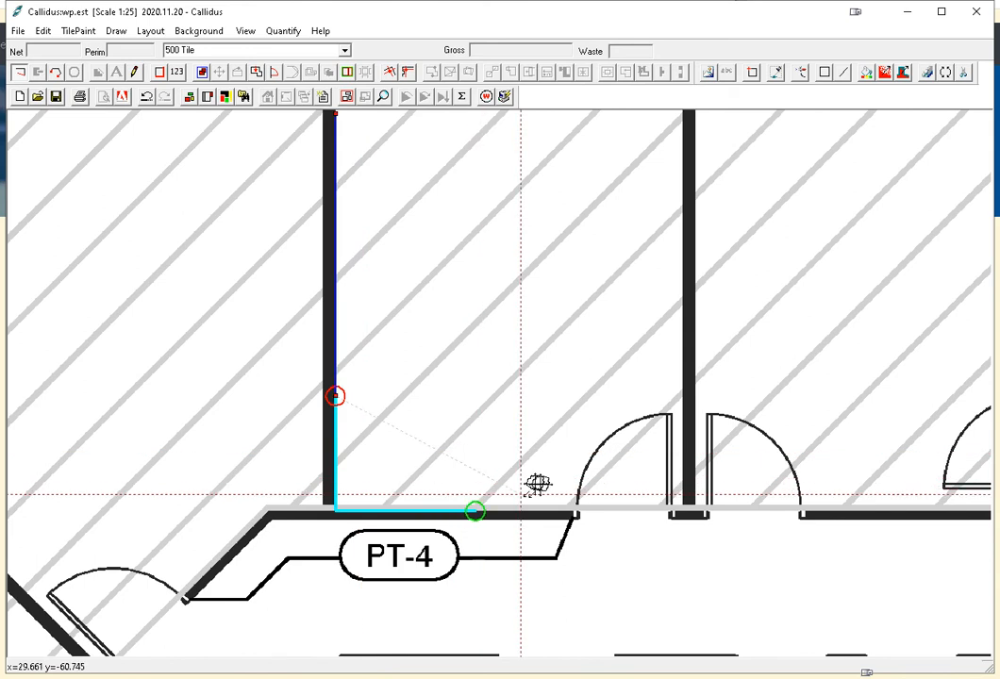
{"action": "mouse_move", "coordinate": [519, 482]}
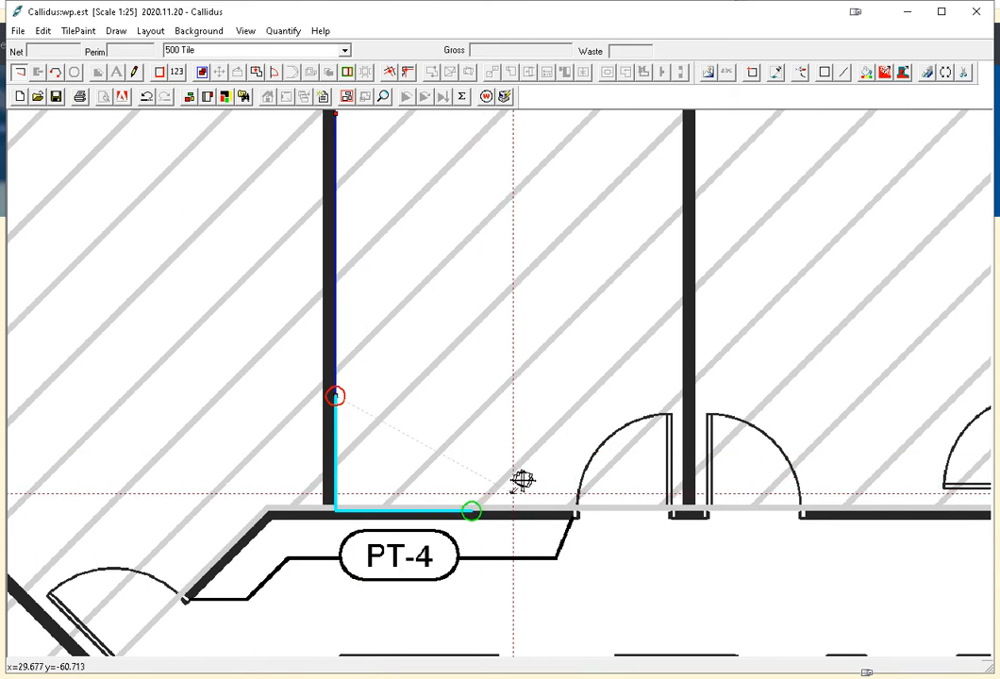
{"action": "mouse_move", "coordinate": [497, 457]}
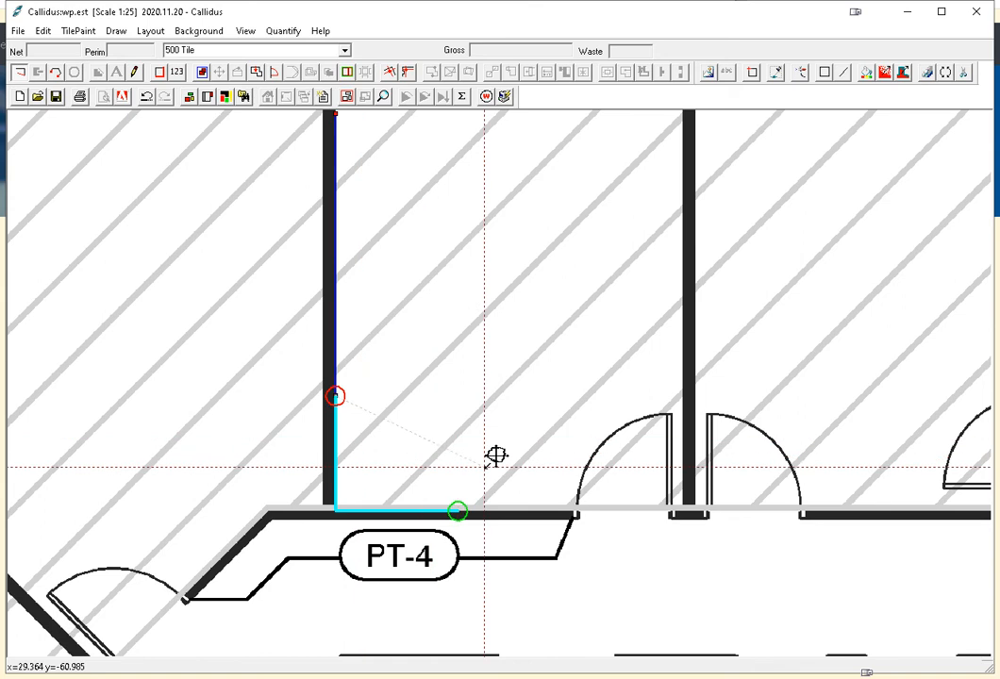
{"action": "mouse_move", "coordinate": [530, 458]}
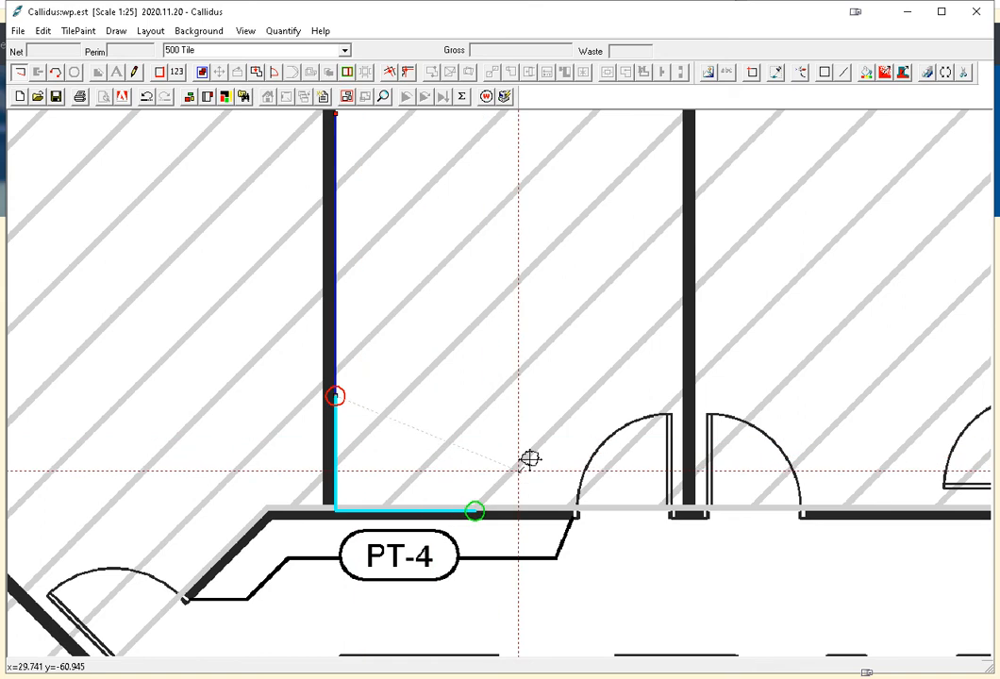
{"action": "mouse_move", "coordinate": [536, 464]}
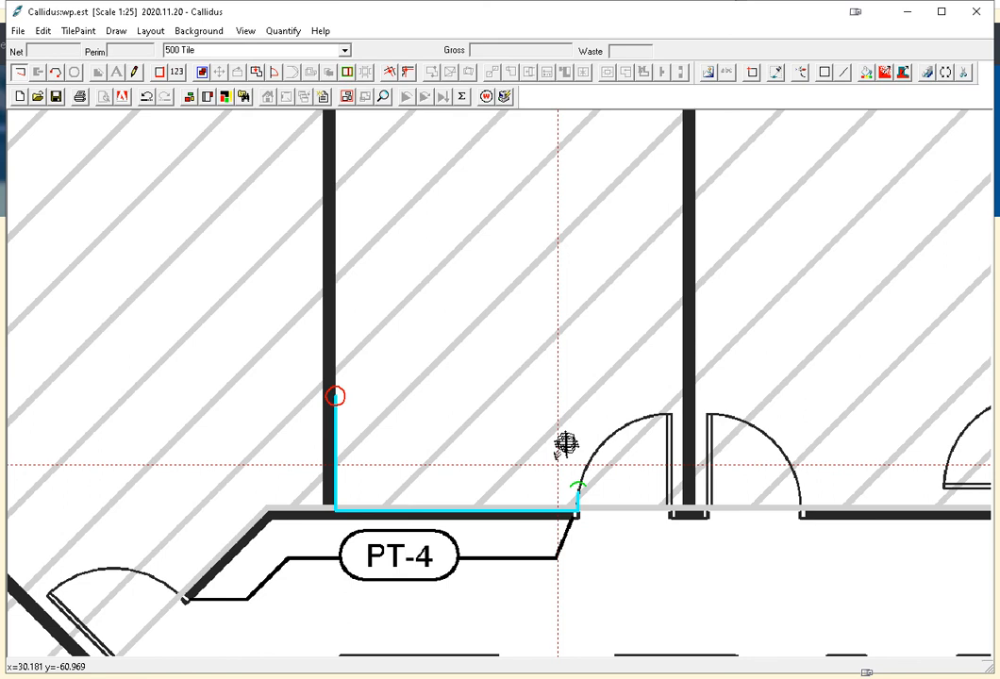
{"action": "mouse_move", "coordinate": [583, 461]}
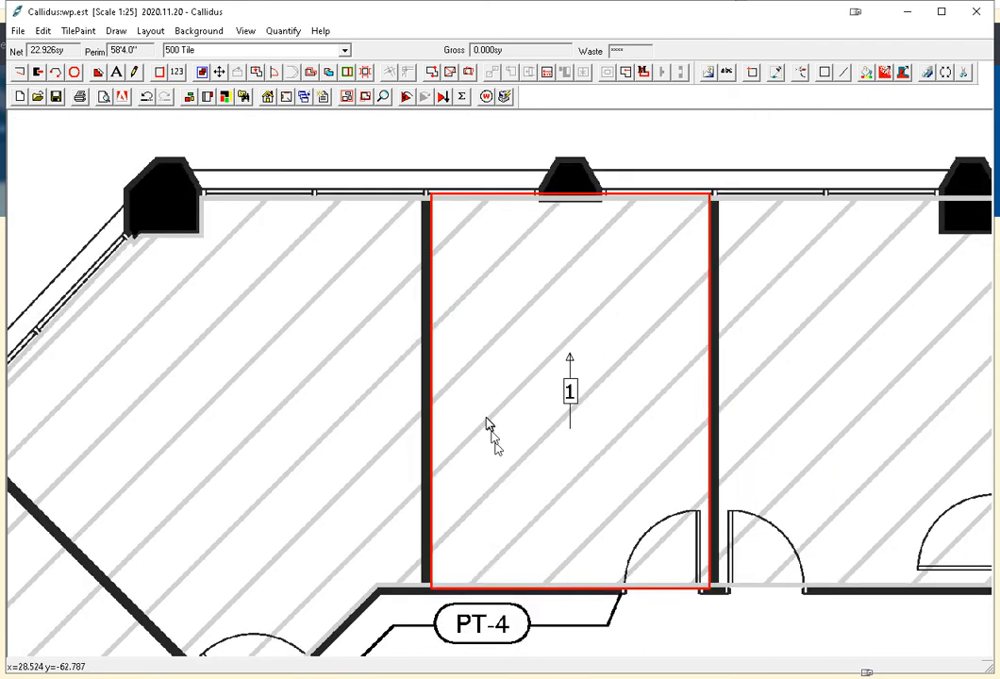
{"action": "mouse_move", "coordinate": [489, 423]}
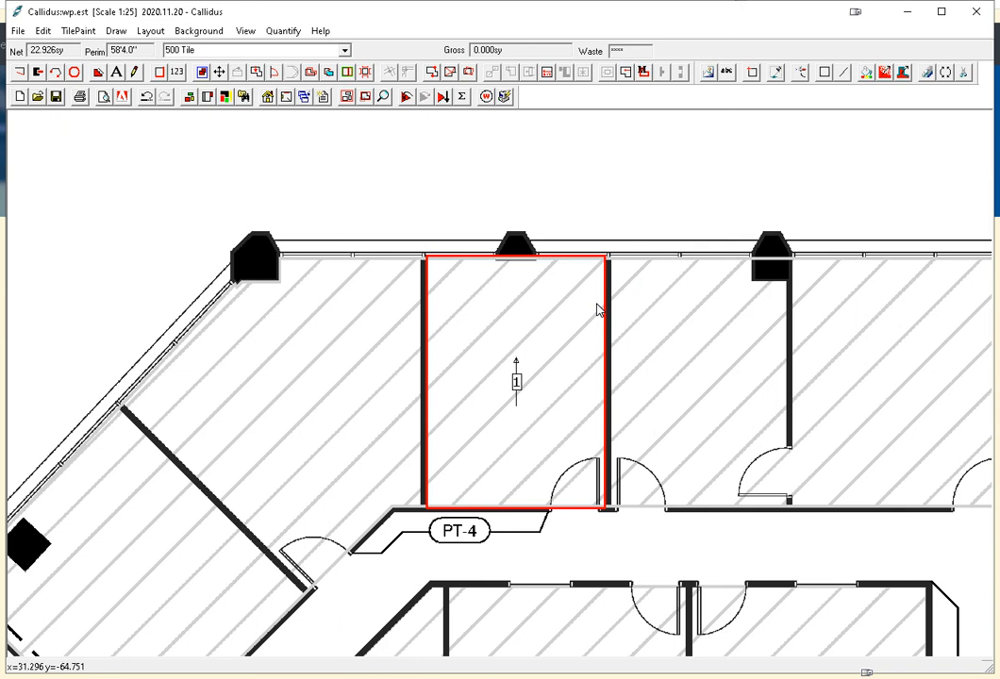
{"action": "mouse_move", "coordinate": [477, 292]}
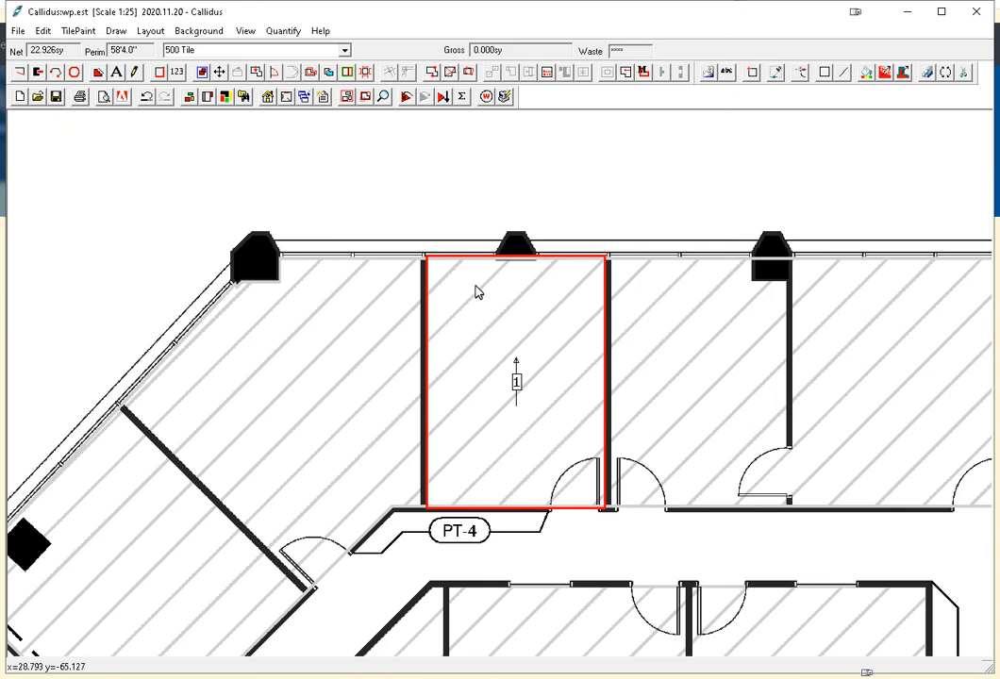
{"action": "mouse_move", "coordinate": [434, 265]}
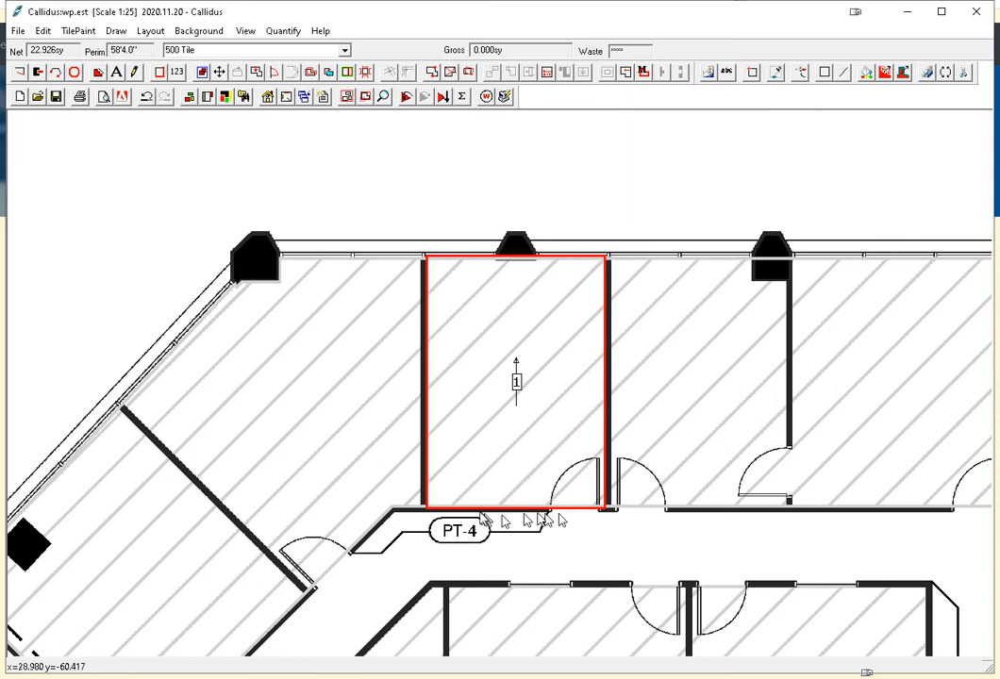
{"action": "mouse_move", "coordinate": [468, 384]}
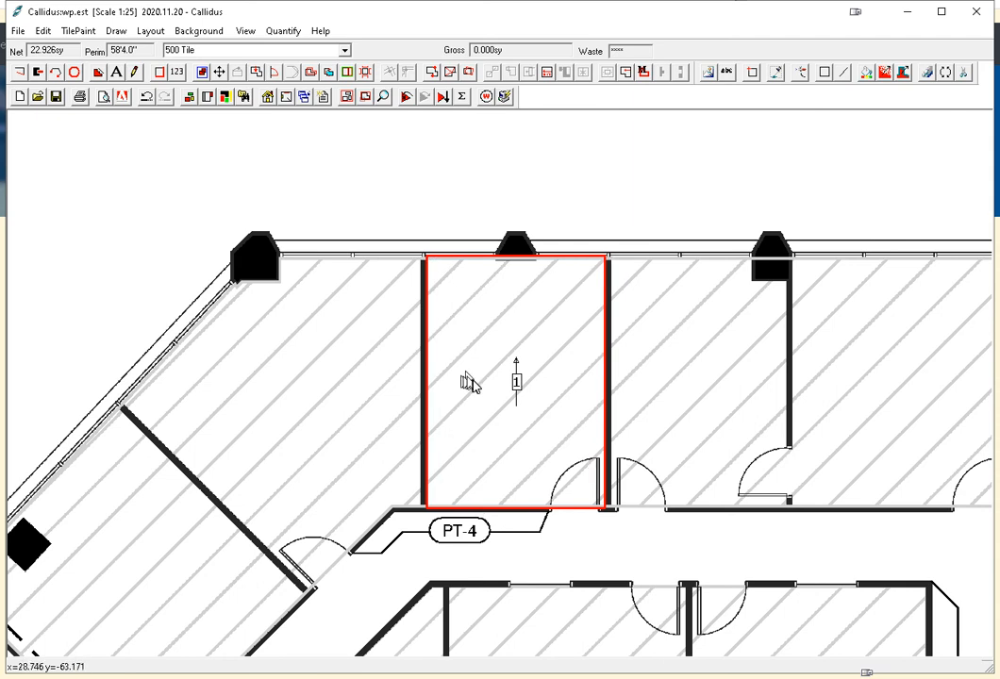
{"action": "mouse_move", "coordinate": [246, 473]}
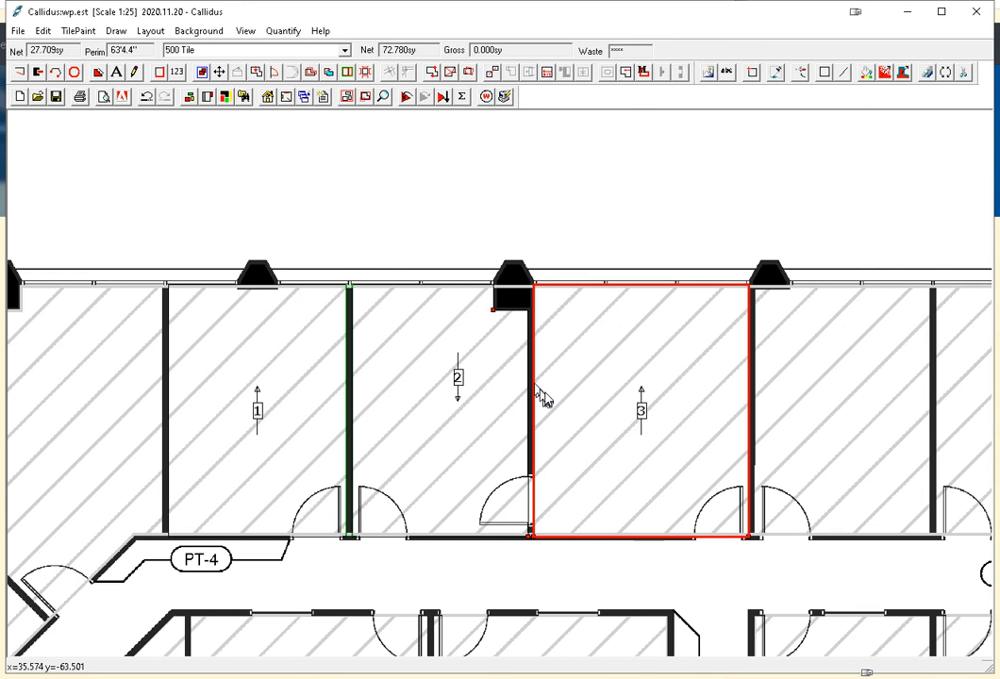
{"action": "mouse_move", "coordinate": [567, 394]}
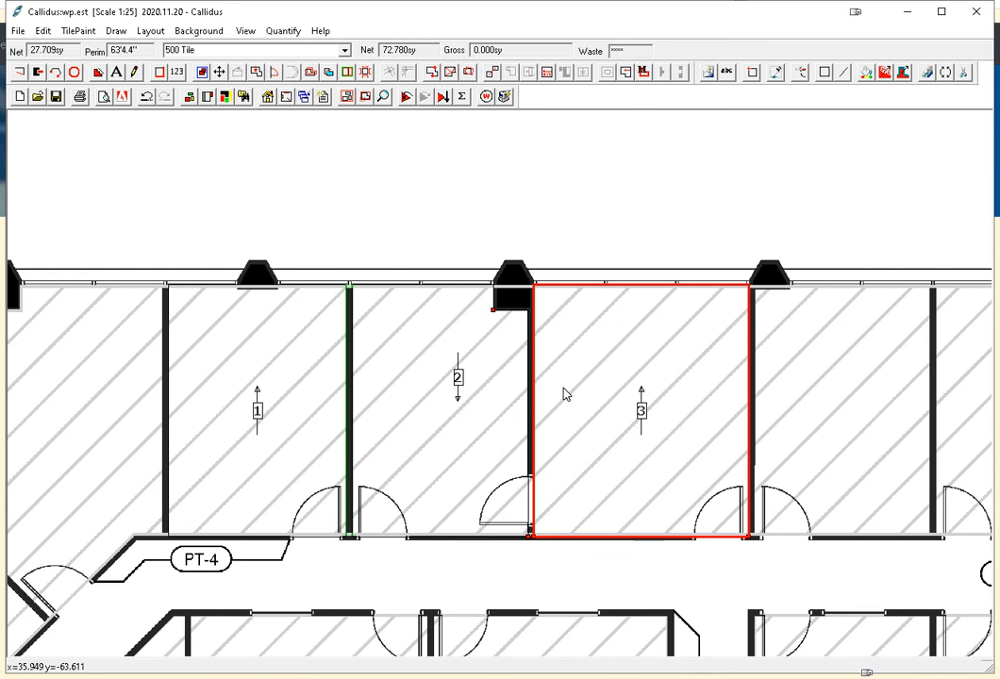
{"action": "mouse_move", "coordinate": [548, 371]}
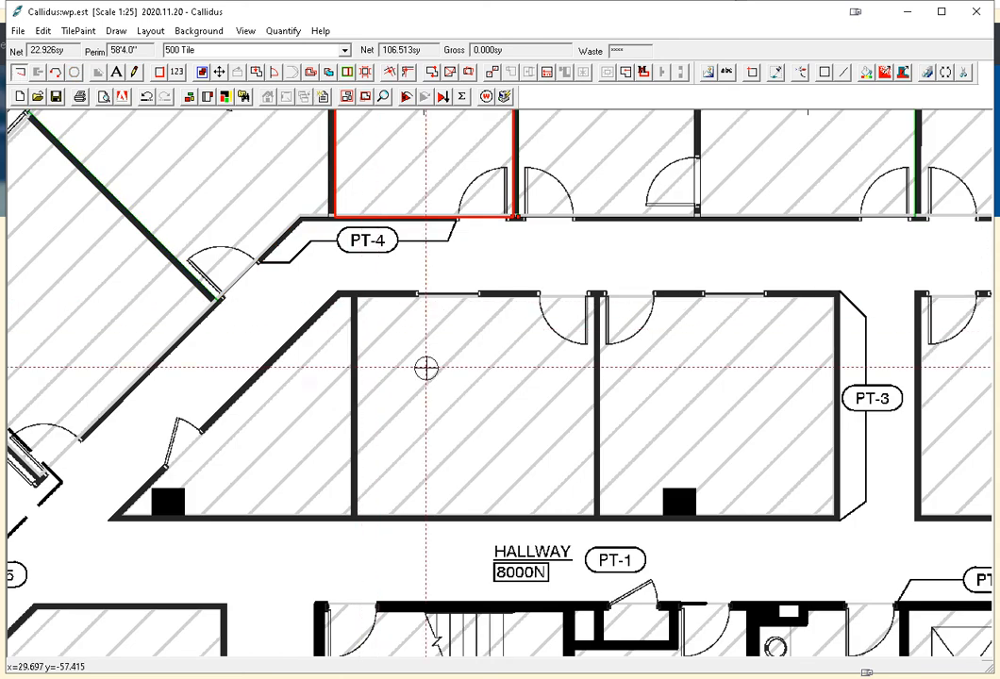
Start a new room outline and trace along the angled Office 8035 walls.
{"action": "left_click", "coordinate": [150, 30]}
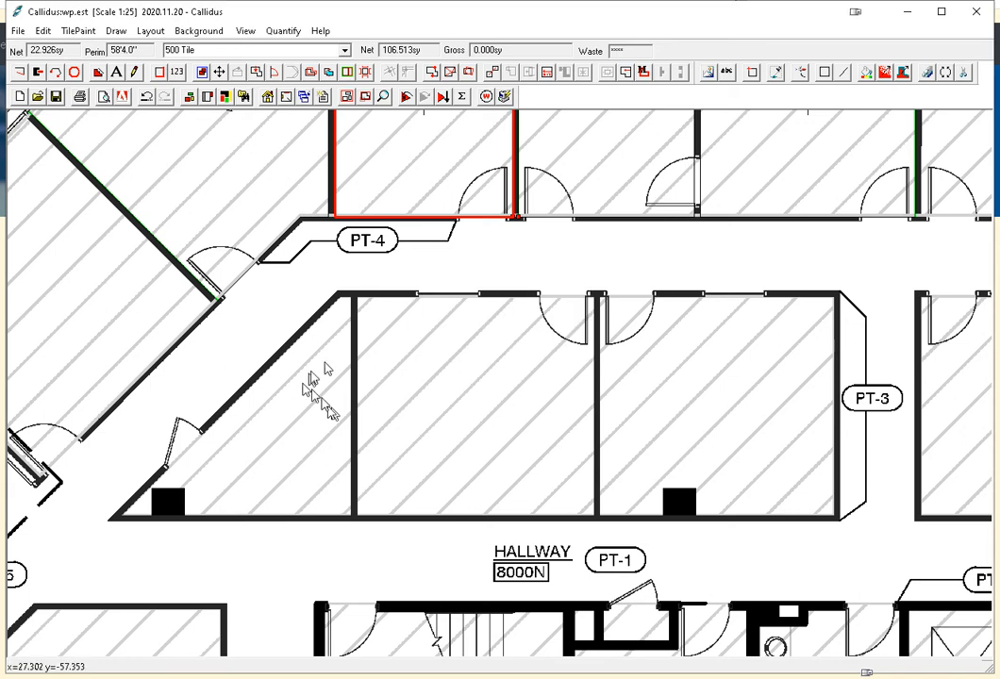
{"action": "mouse_move", "coordinate": [628, 433]}
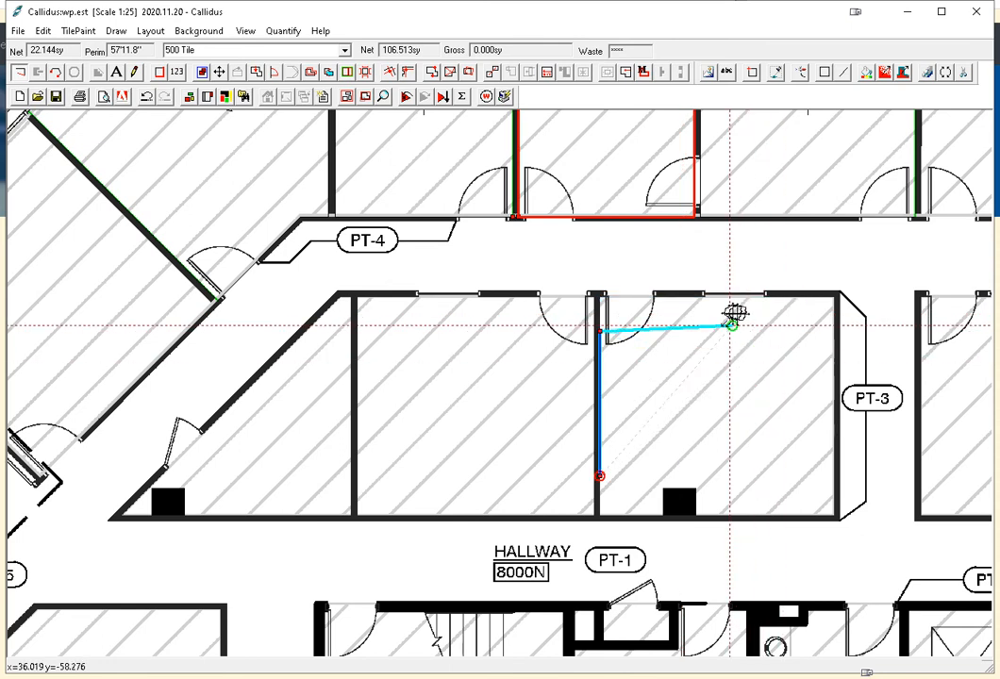
{"action": "left_click_drag", "start_coordinate": [731, 323], "coordinate": [783, 317]}
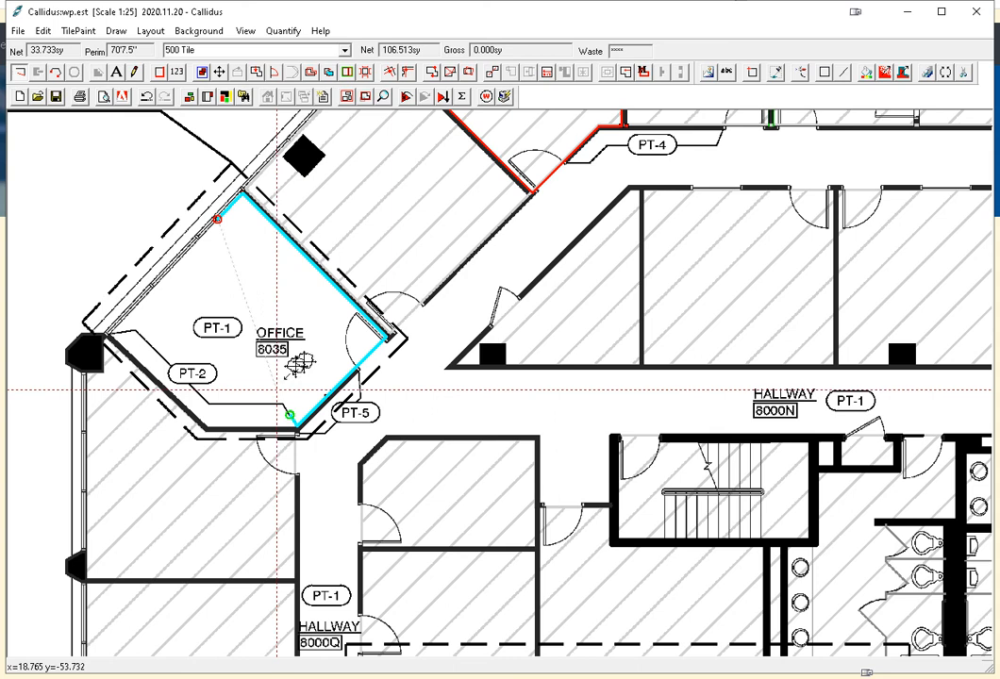
{"action": "mouse_move", "coordinate": [295, 412]}
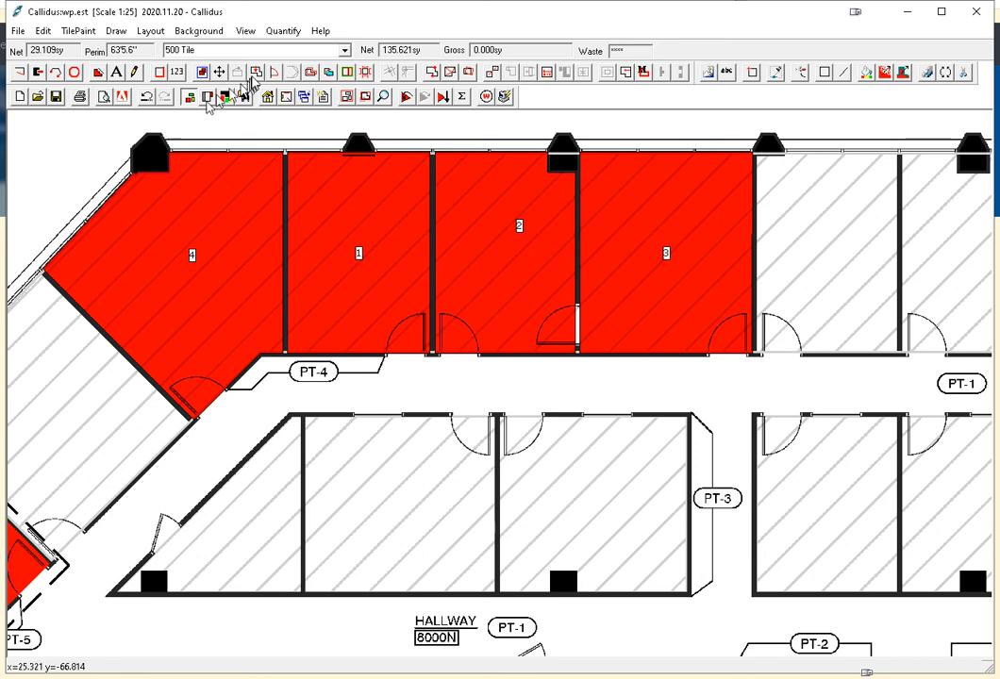
{"action": "mouse_move", "coordinate": [273, 72]}
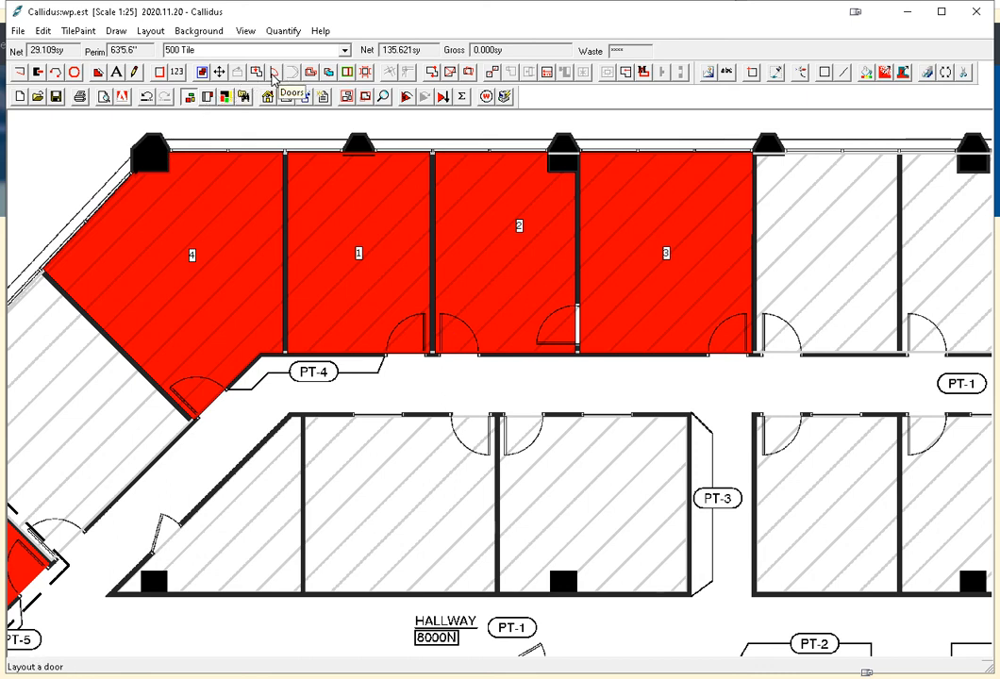
Set the door width to 3' in the door settings.
{"action": "left_click", "coordinate": [273, 72]}
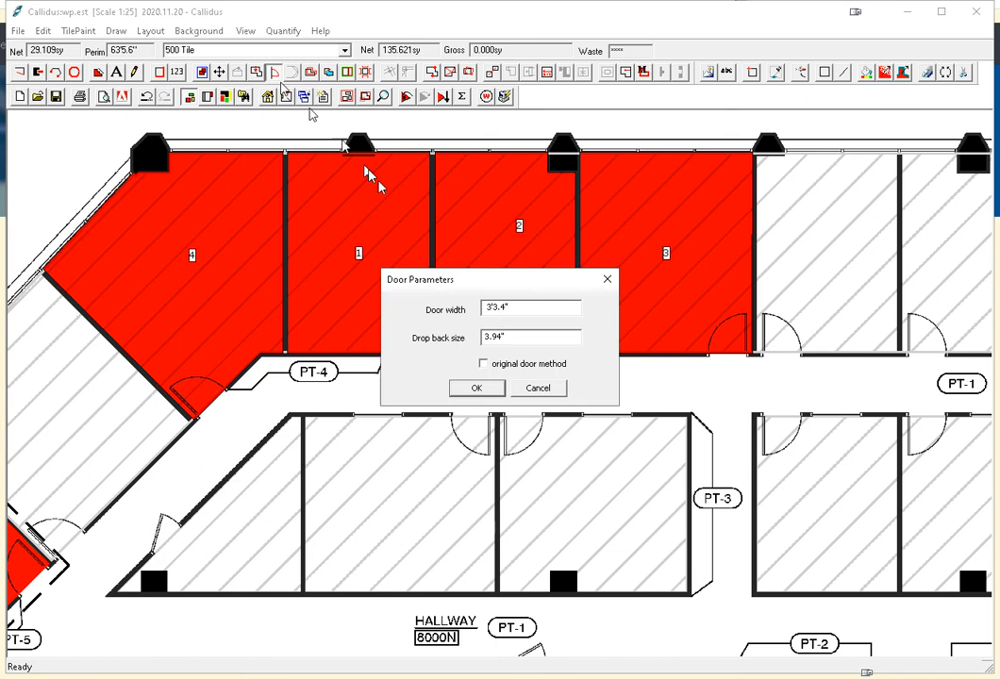
{"action": "mouse_move", "coordinate": [368, 180]}
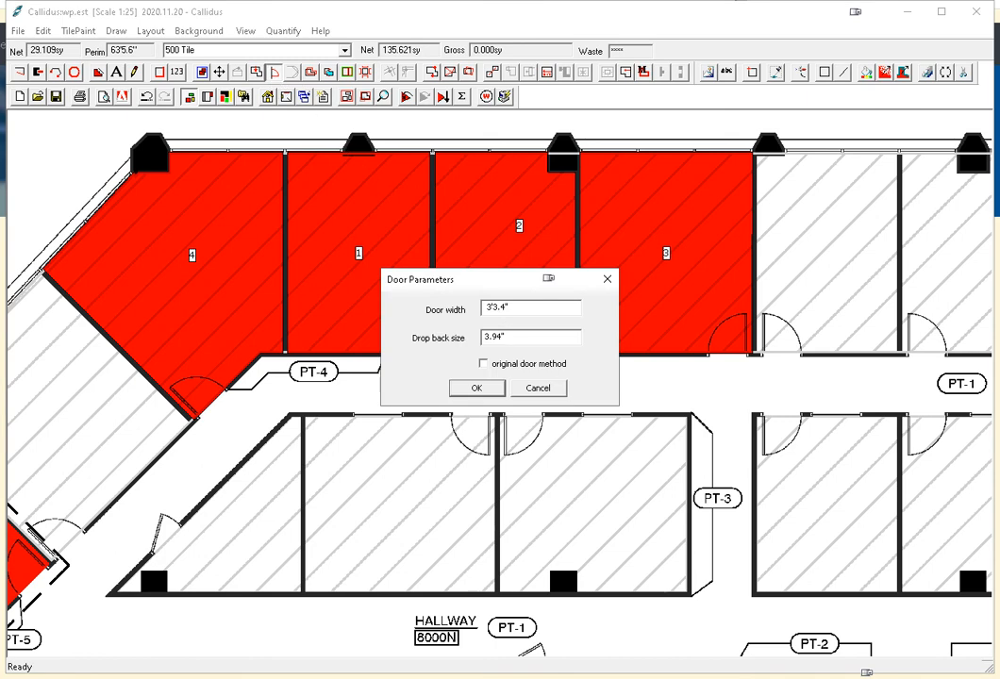
{"action": "type", "text": "3'"}
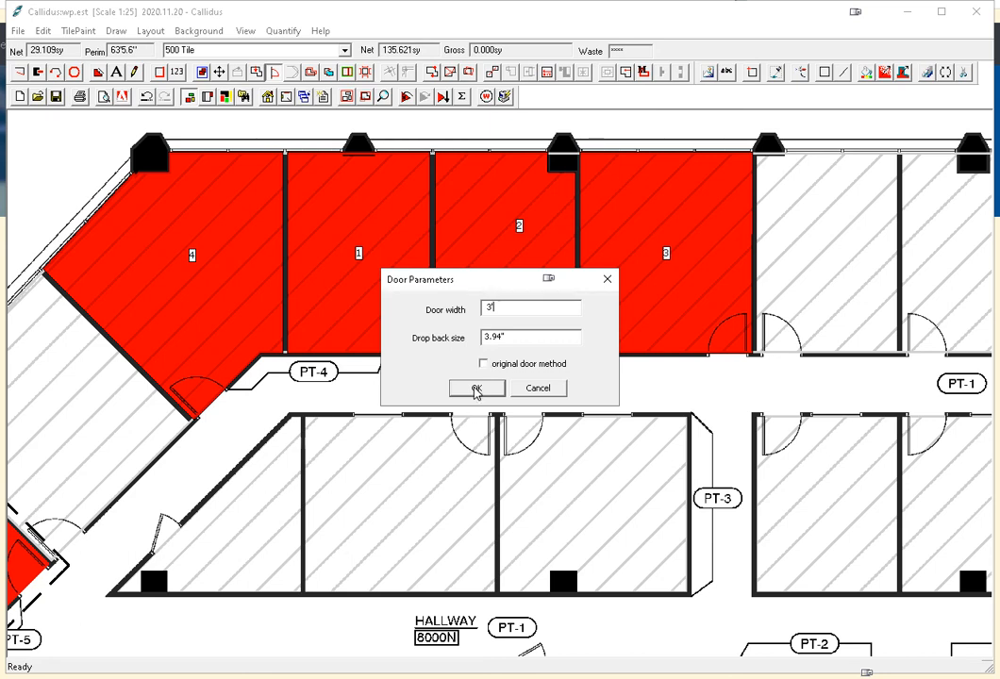
{"action": "left_click", "coordinate": [477, 389]}
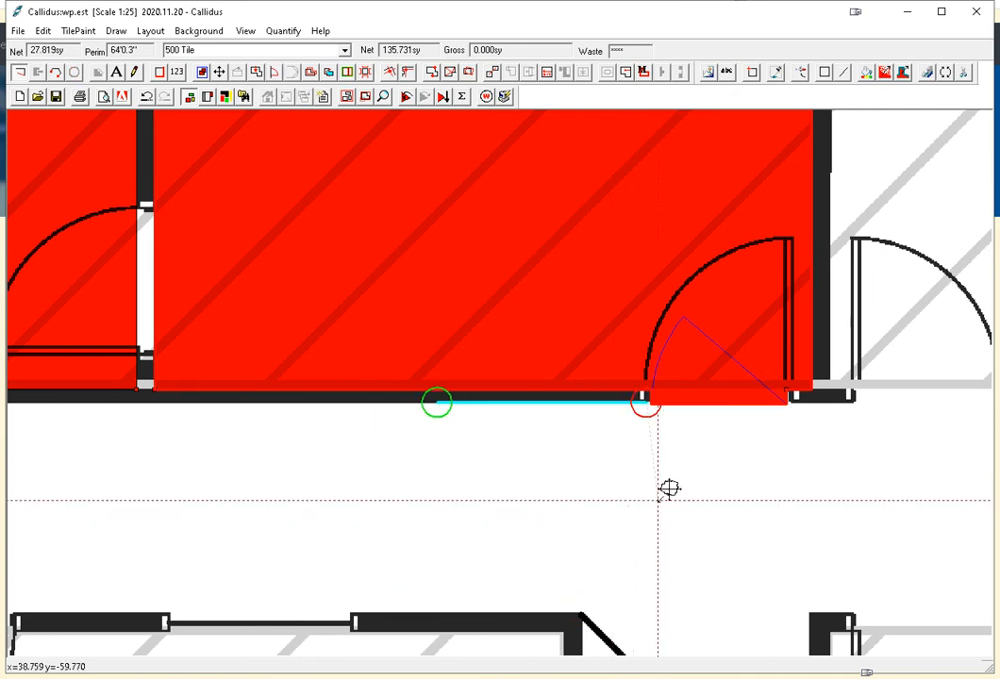
Turn off snapping to background walls and reconfirm the 3' door width.
{"action": "left_click", "coordinate": [150, 30]}
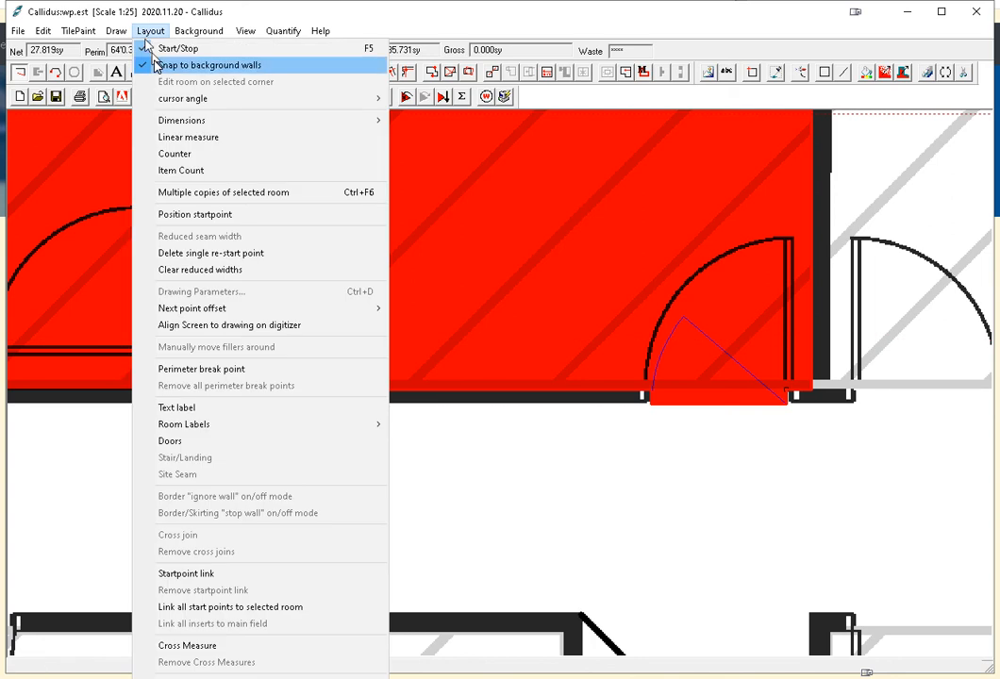
{"action": "left_click", "coordinate": [208, 65]}
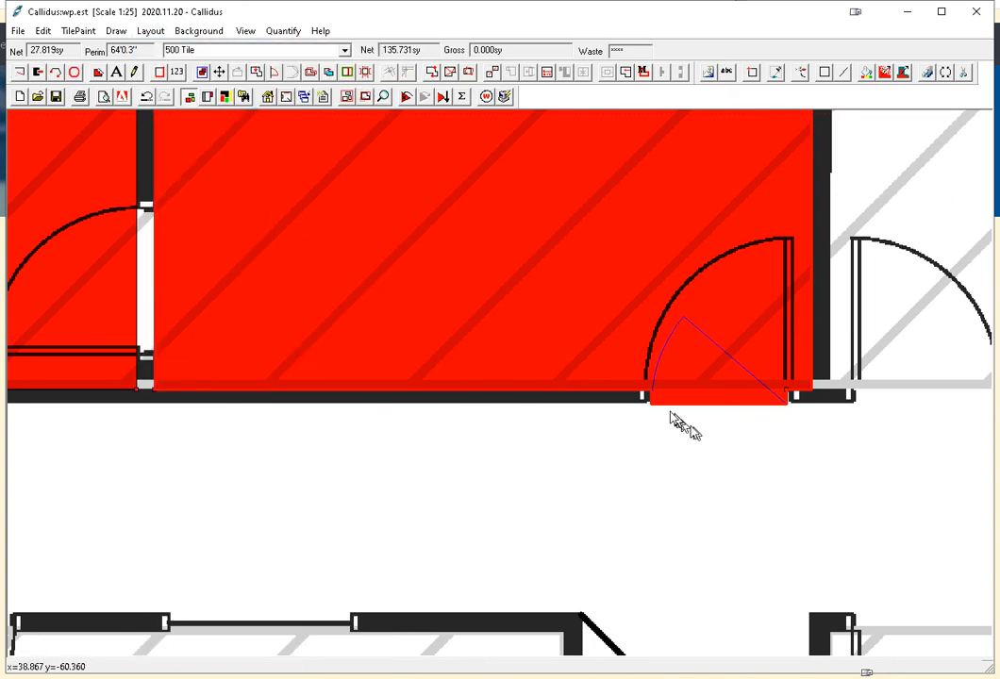
{"action": "mouse_move", "coordinate": [684, 416]}
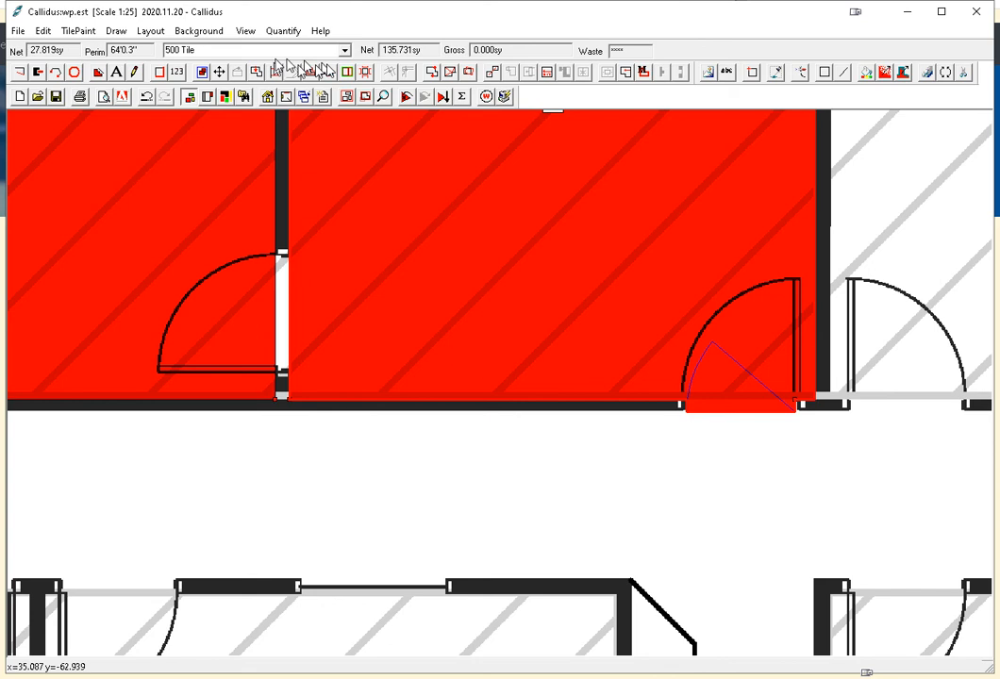
{"action": "left_click", "coordinate": [274, 72]}
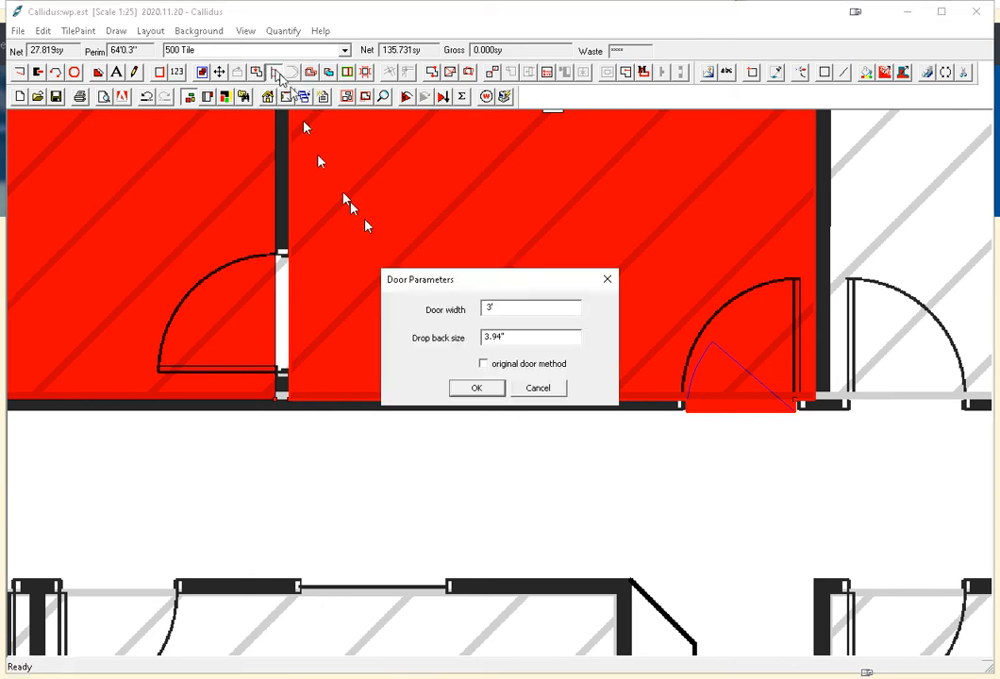
{"action": "left_click", "coordinate": [476, 388]}
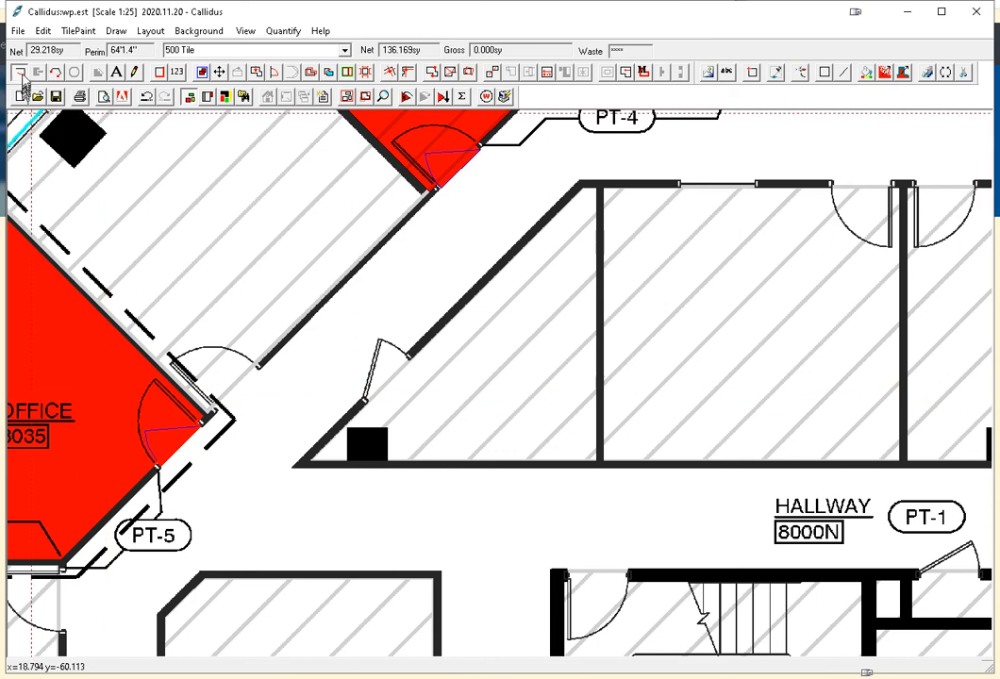
Zoom out to view the whole floor plan with all five red offices.
{"action": "scroll", "scroll_direction": "down", "scroll_amount": 3}
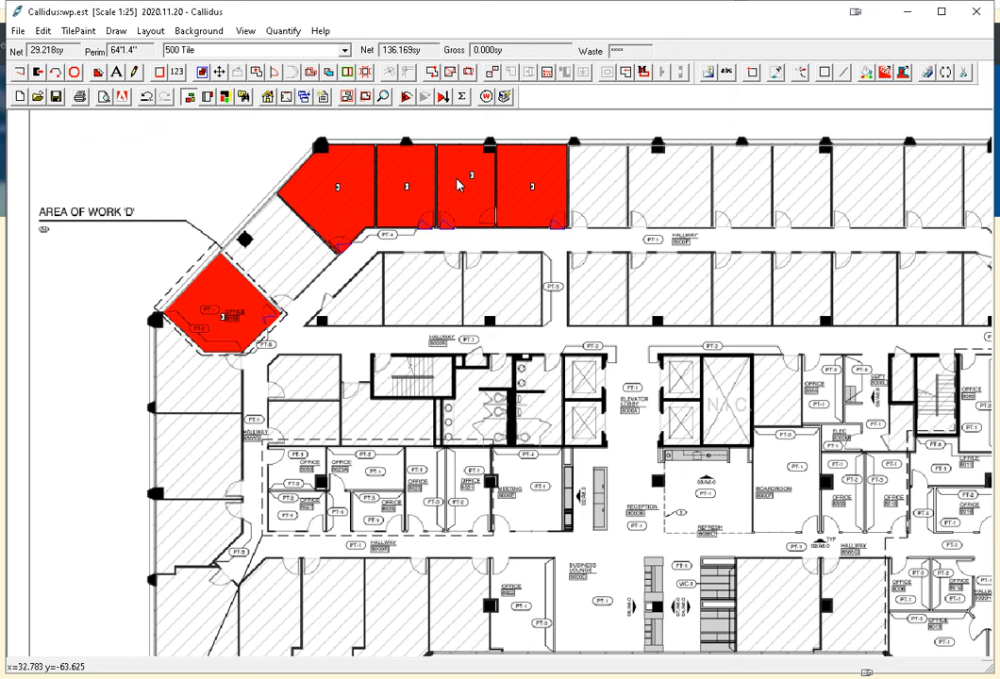
{"action": "mouse_move", "coordinate": [399, 302]}
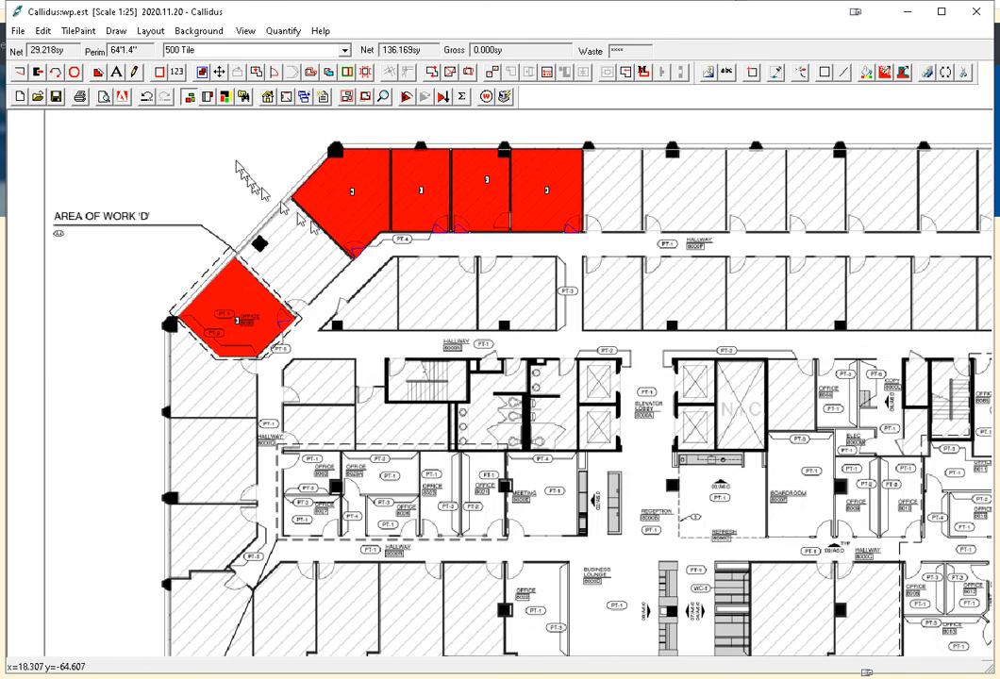
{"action": "mouse_move", "coordinate": [18, 96]}
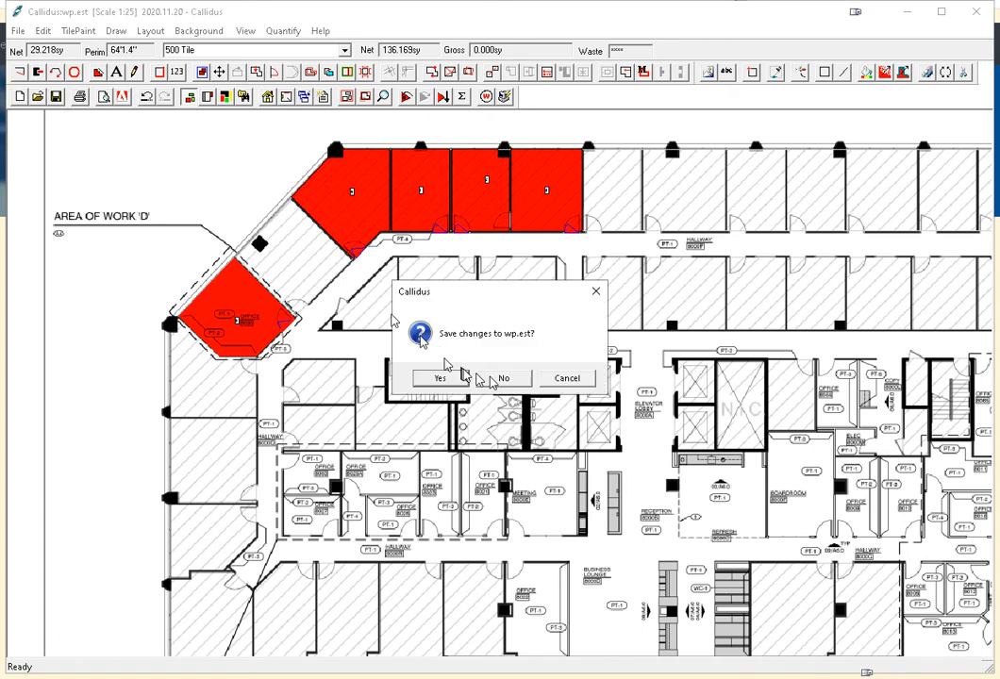
Close wp.est at the save prompt and select pdf\WP.pdf as the background drawing.
{"action": "left_click", "coordinate": [503, 379]}
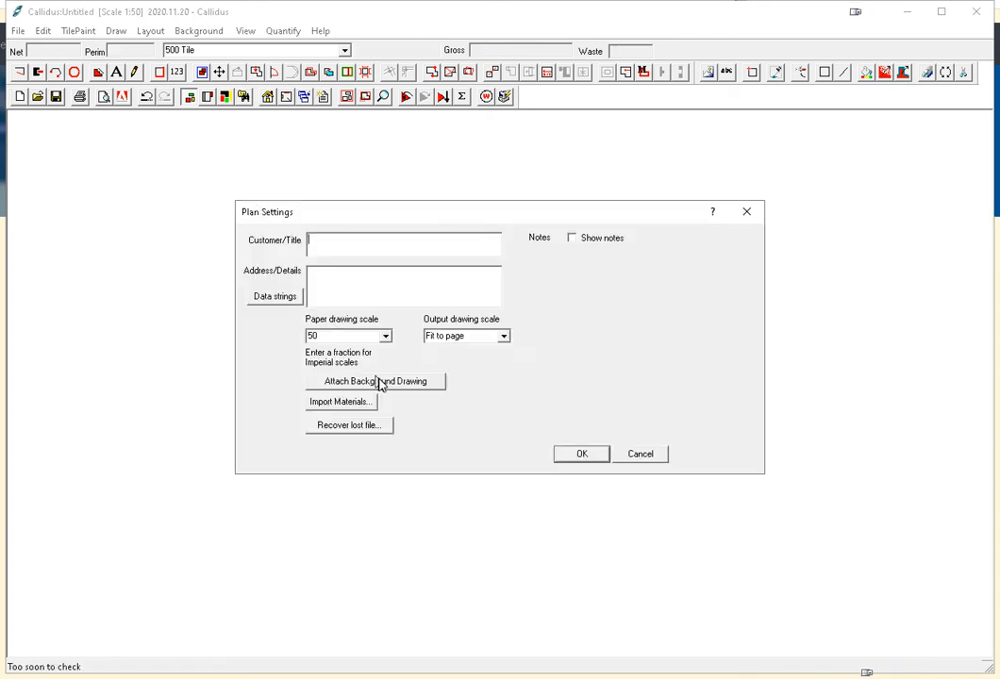
{"action": "left_click", "coordinate": [375, 382]}
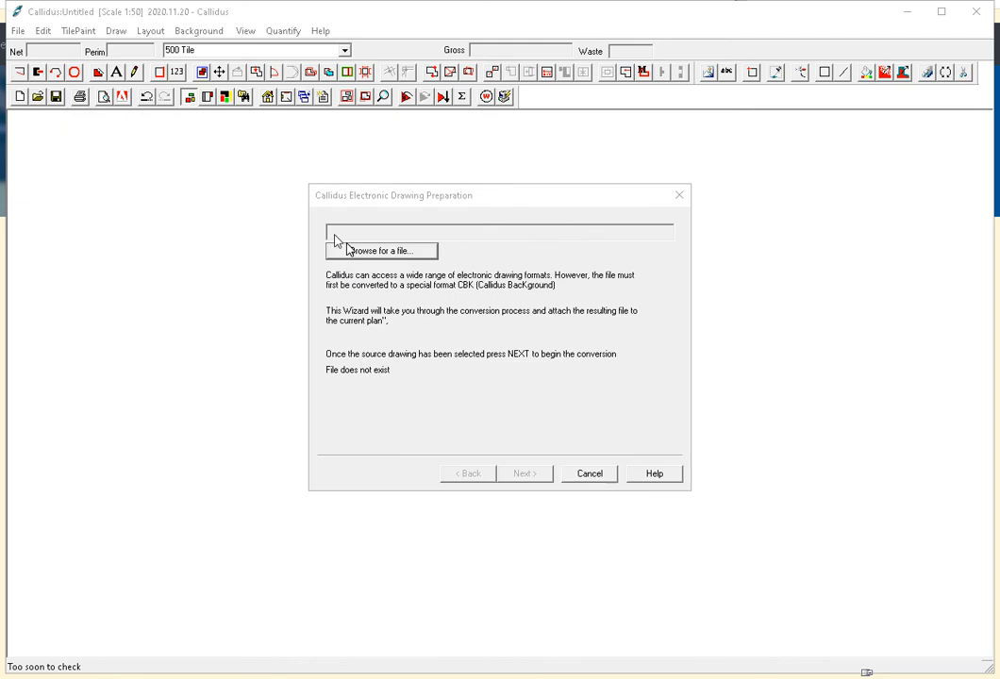
{"action": "left_click", "coordinate": [381, 251]}
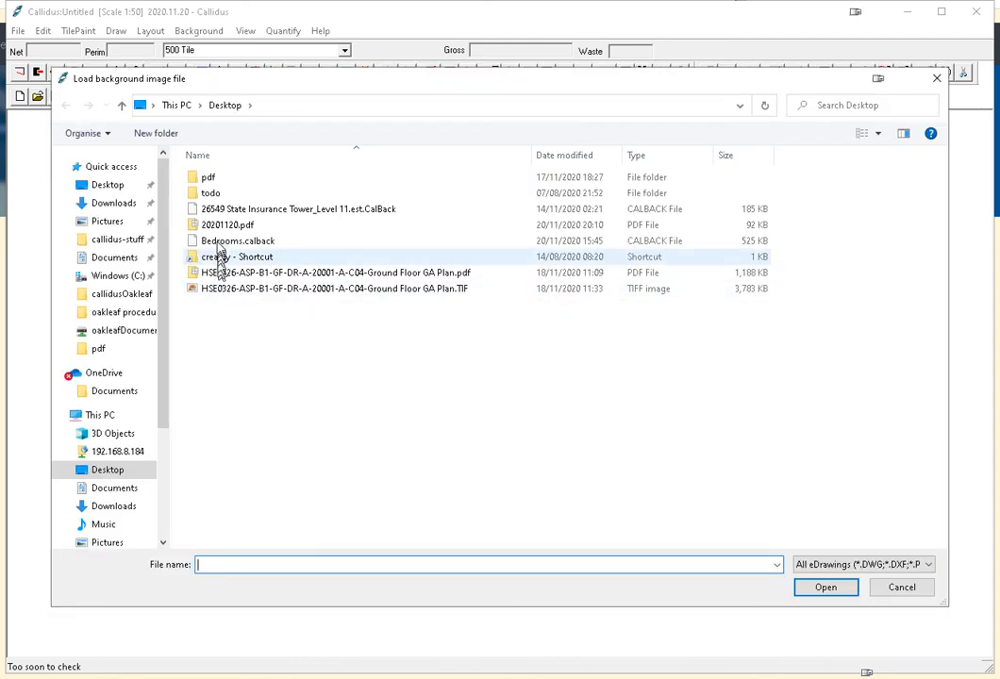
{"action": "left_click", "coordinate": [227, 224]}
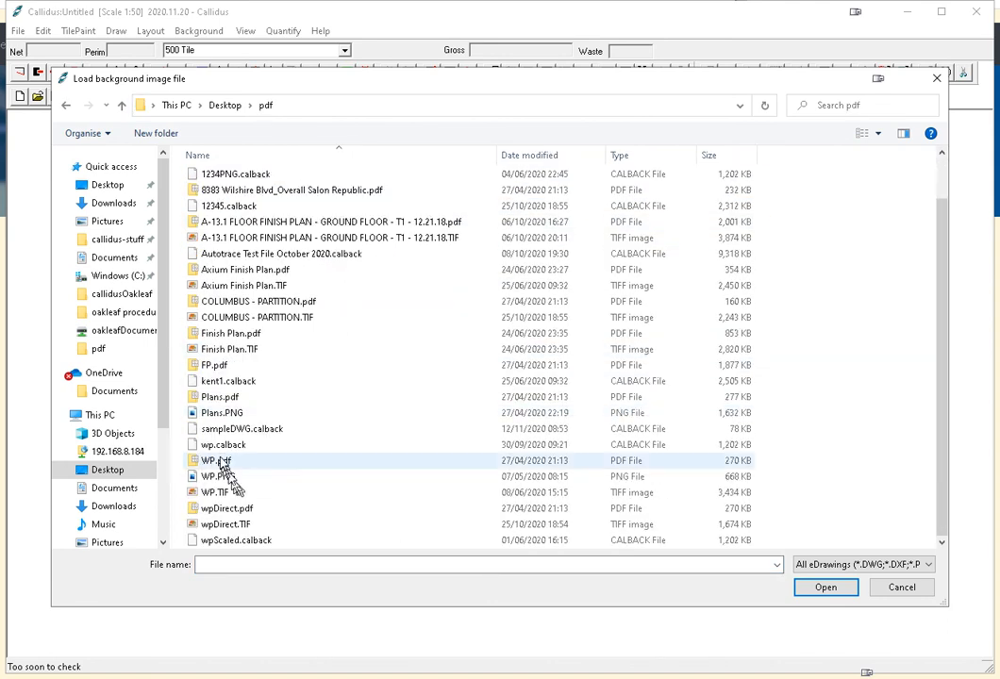
{"action": "left_click", "coordinate": [824, 587]}
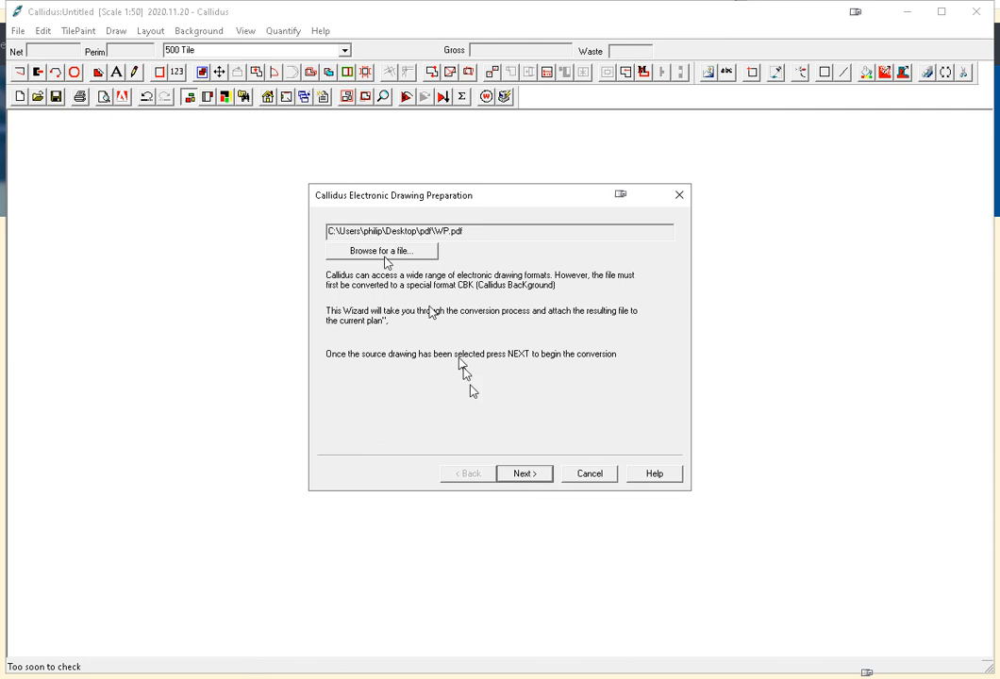
Convert WP.pdf with Gray color control and load the page as the background.
{"action": "left_click", "coordinate": [523, 472]}
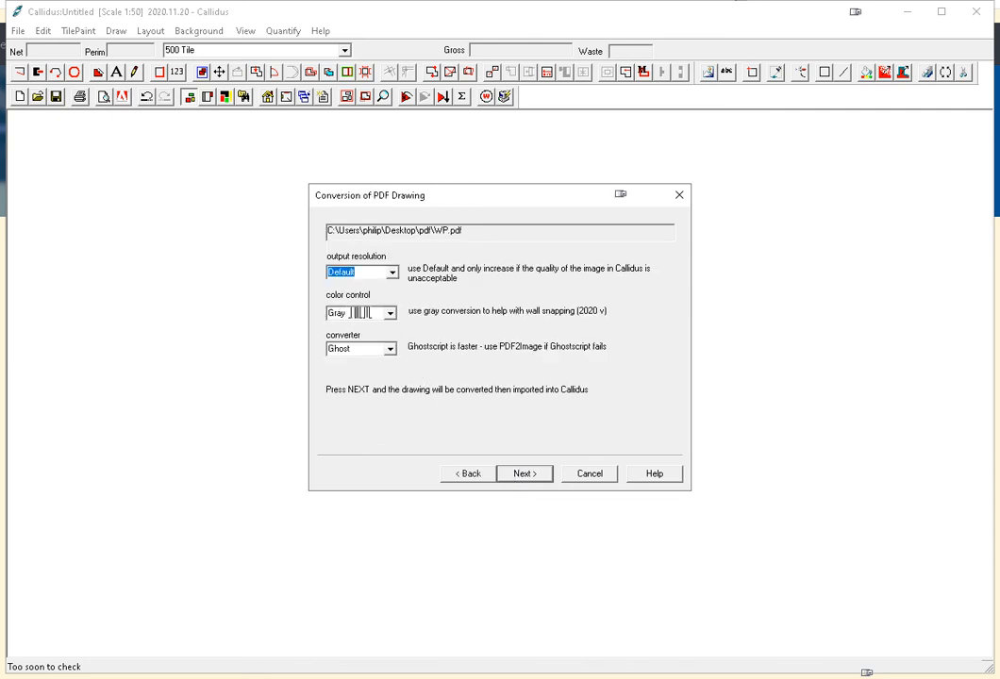
{"action": "left_click", "coordinate": [390, 313]}
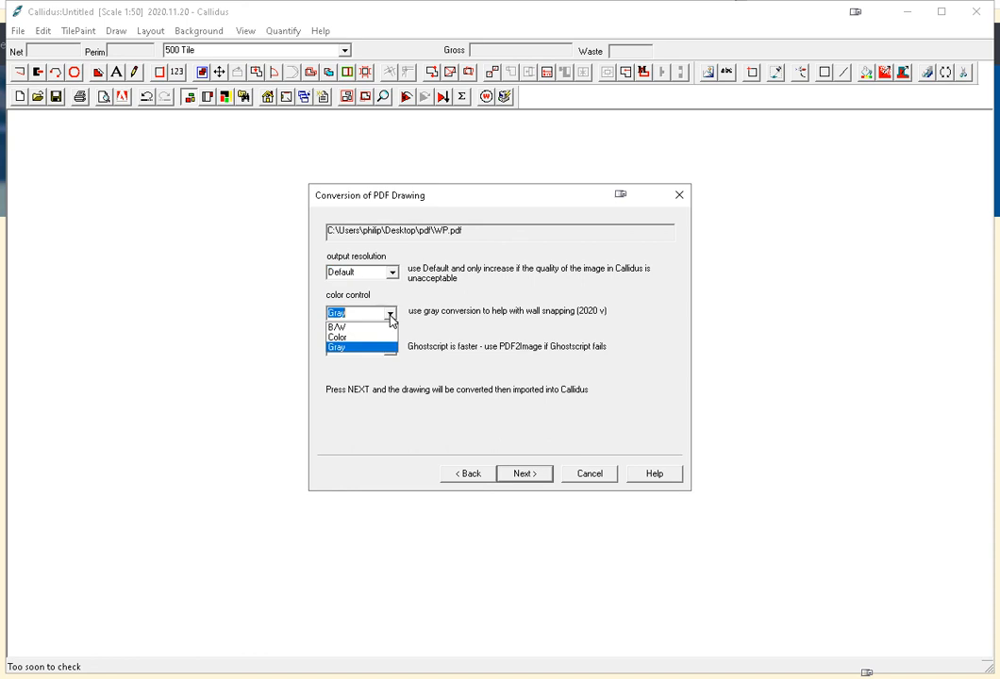
{"action": "left_click", "coordinate": [337, 346]}
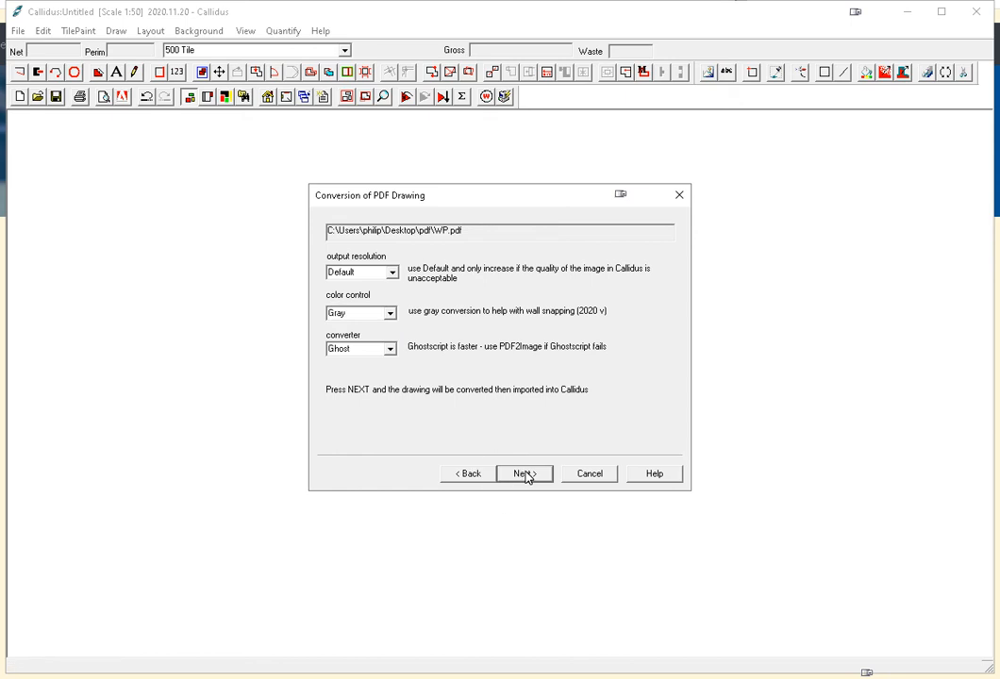
{"action": "left_click", "coordinate": [524, 474]}
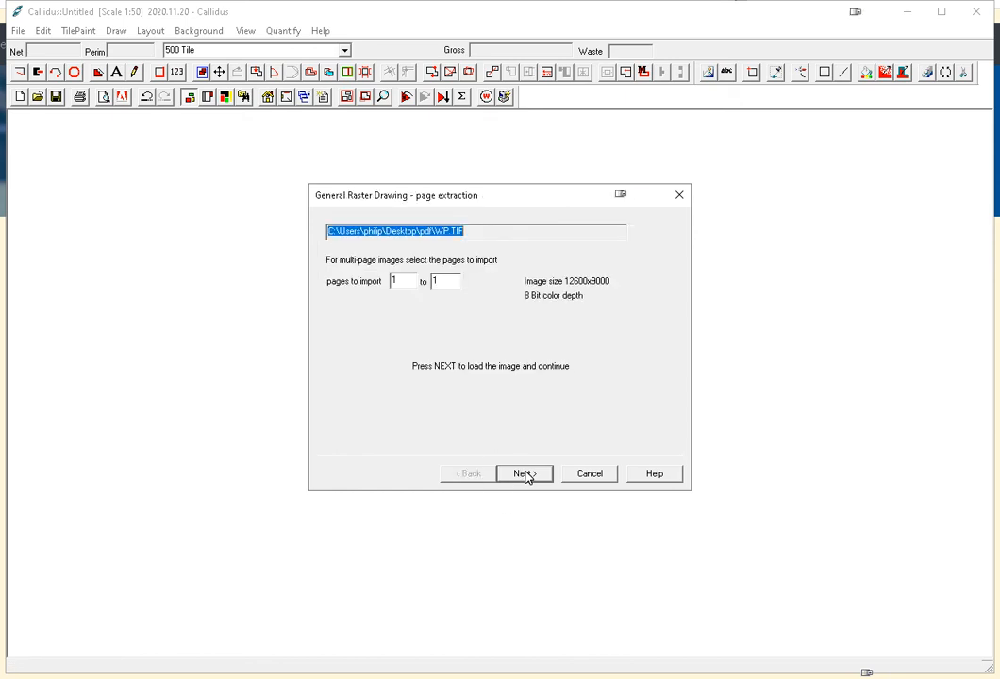
{"action": "left_click", "coordinate": [525, 474]}
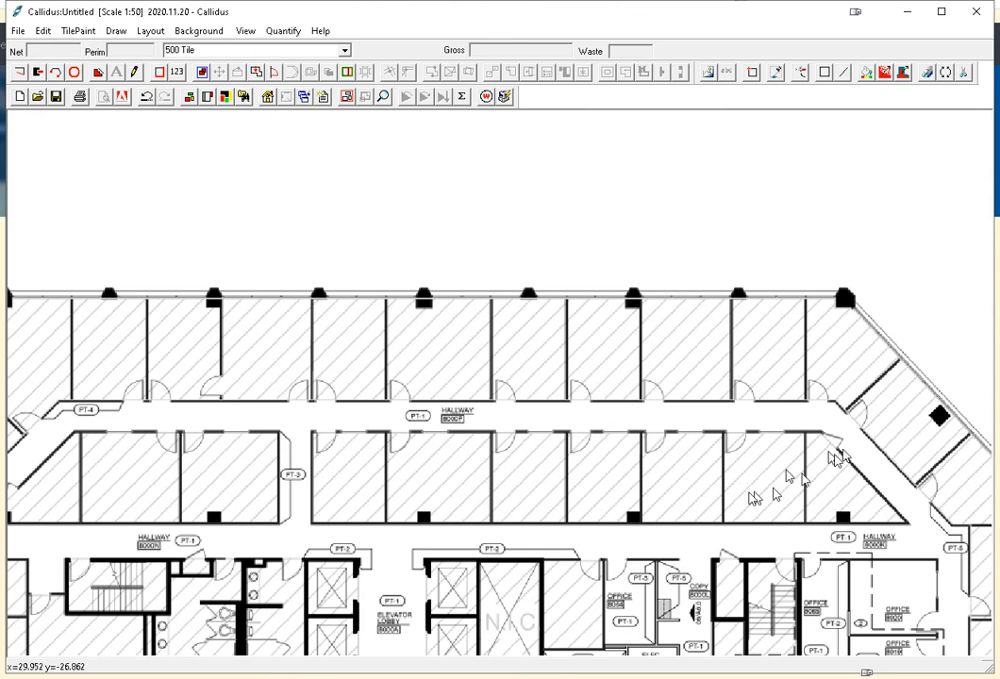
{"action": "mouse_move", "coordinate": [462, 450]}
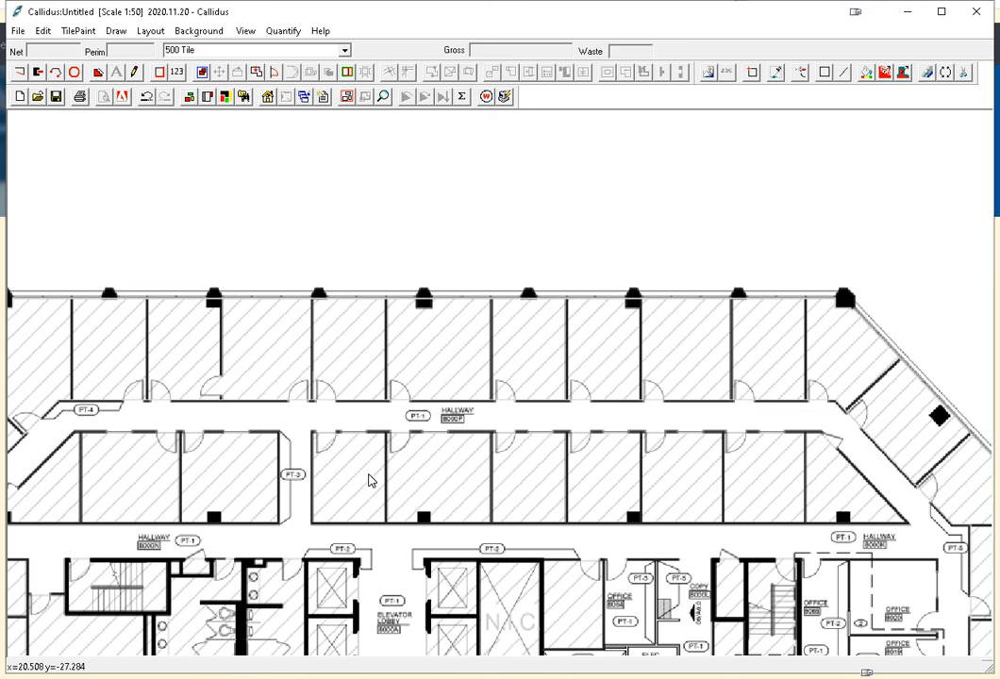
{"action": "mouse_move", "coordinate": [447, 468]}
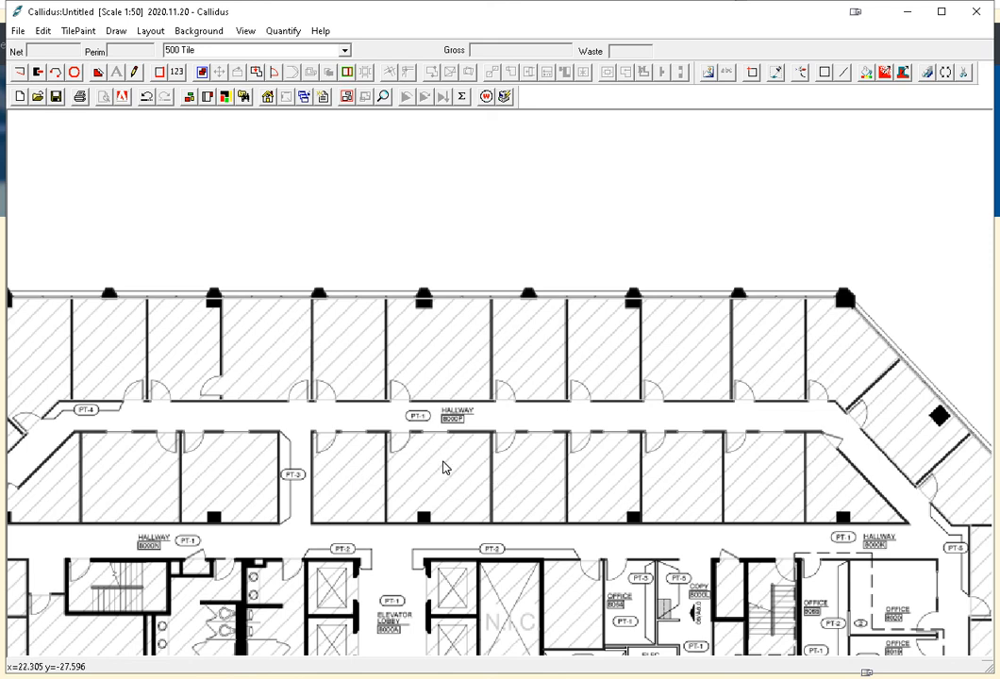
{"action": "mouse_move", "coordinate": [435, 452]}
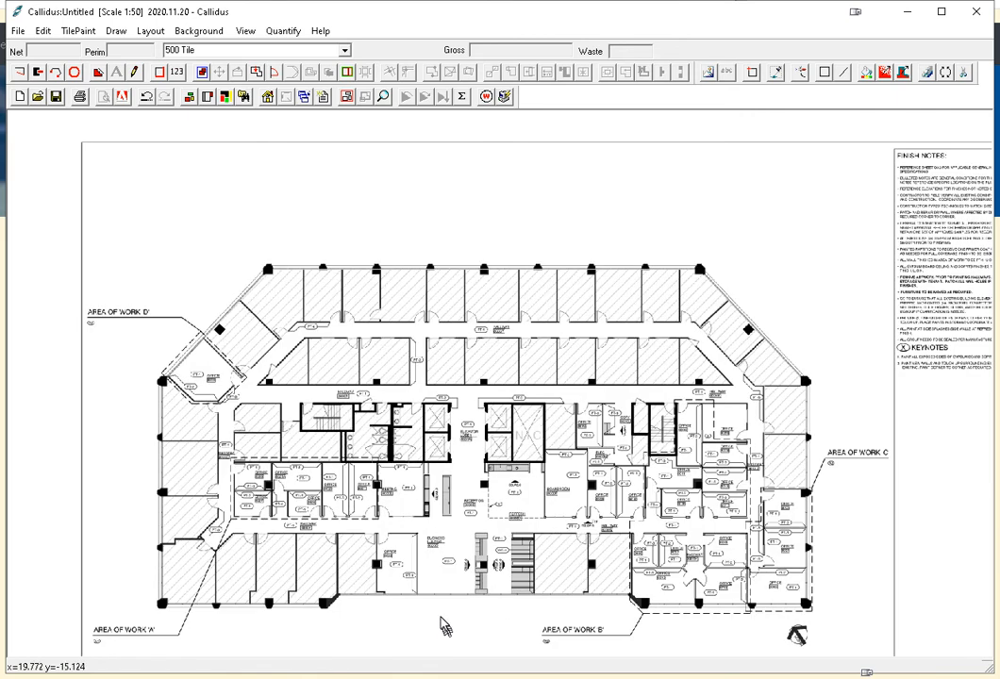
{"action": "mouse_move", "coordinate": [443, 616]}
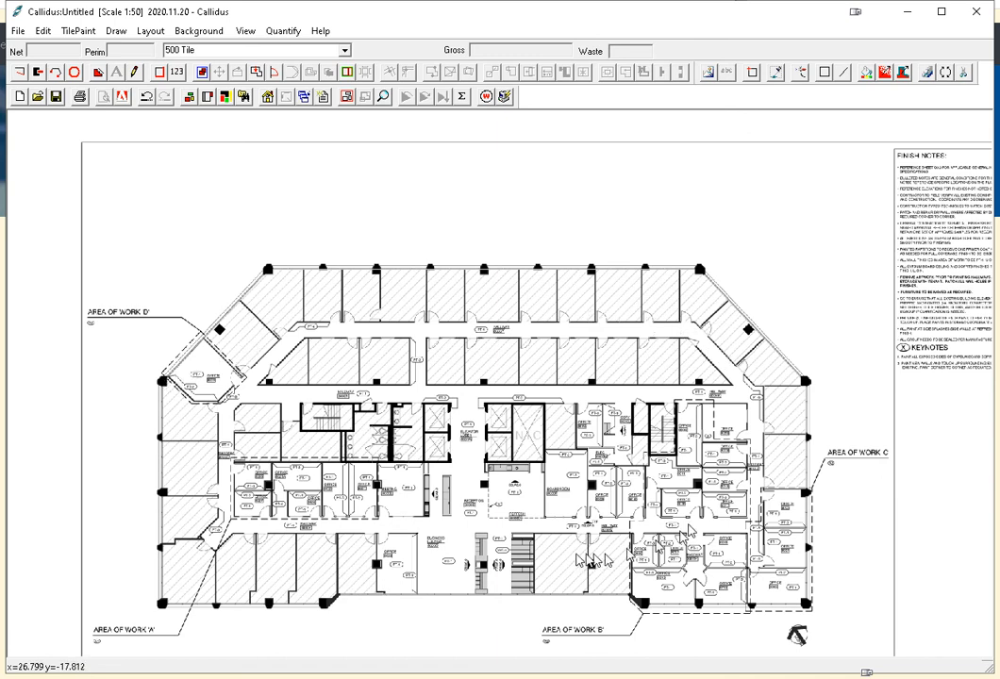
{"action": "mouse_move", "coordinate": [547, 558]}
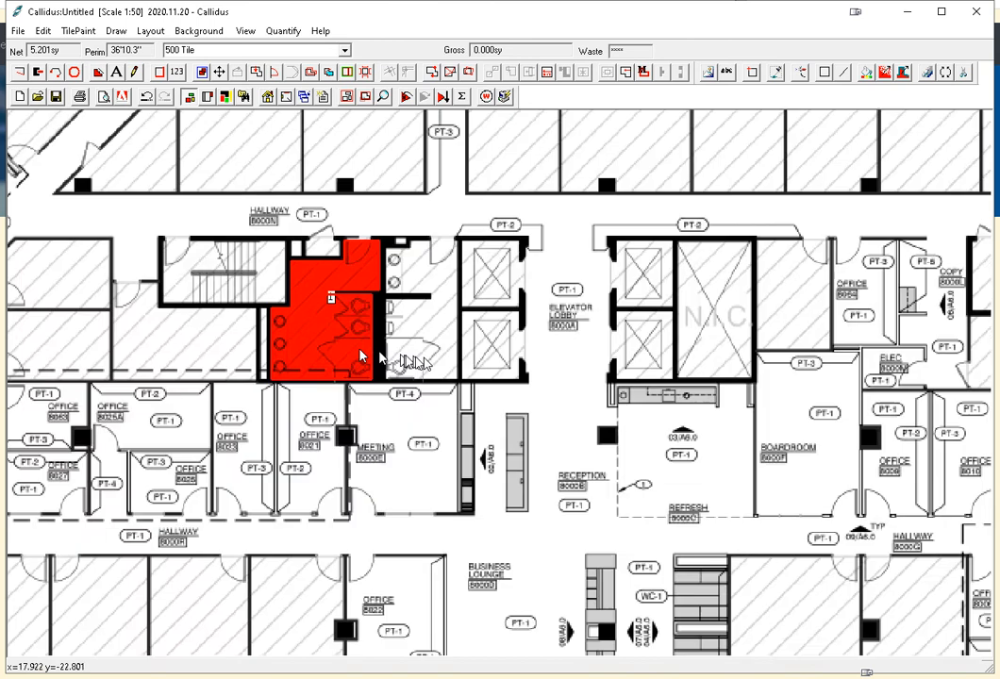
Scroll toward the office right of PT-3 along HALLWAY 8000P.
{"action": "scroll", "scroll_direction": "down", "scroll_amount": 3}
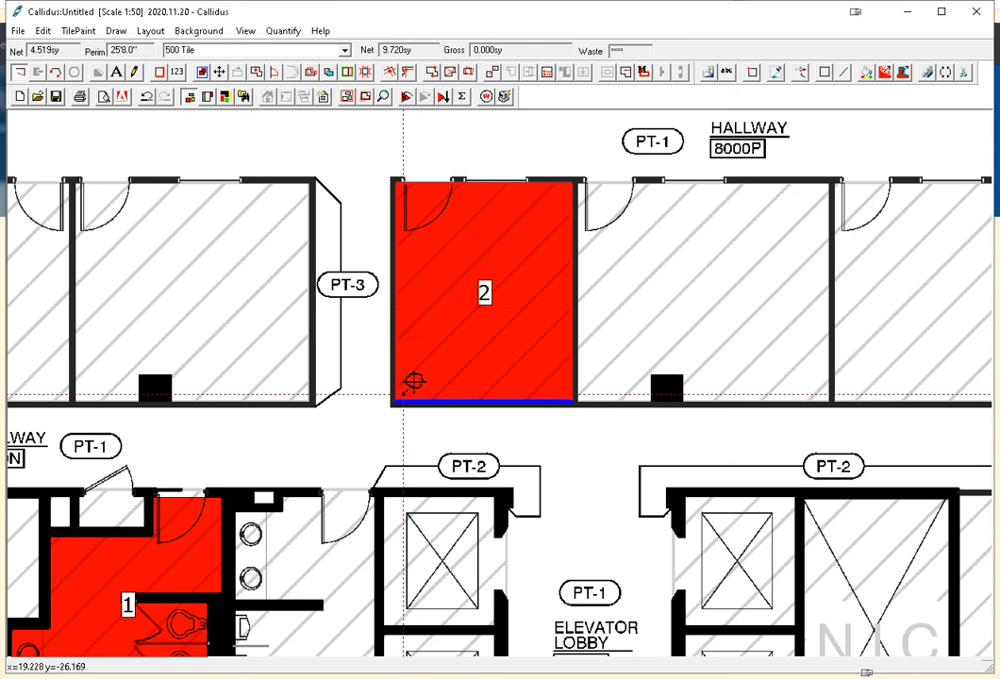
{"action": "mouse_move", "coordinate": [463, 297]}
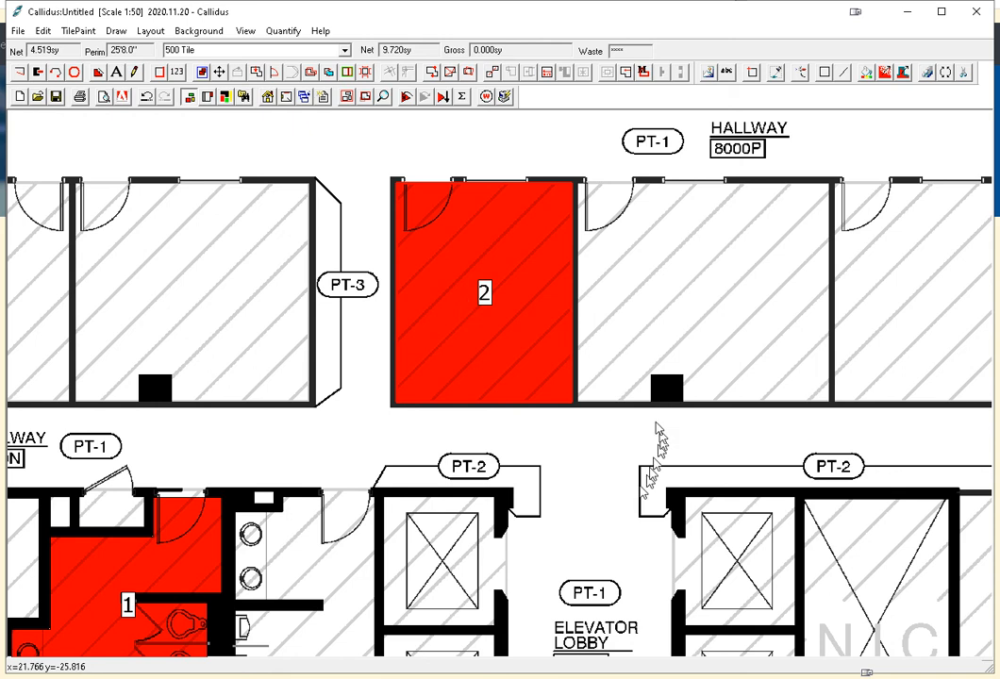
{"action": "mouse_move", "coordinate": [854, 533]}
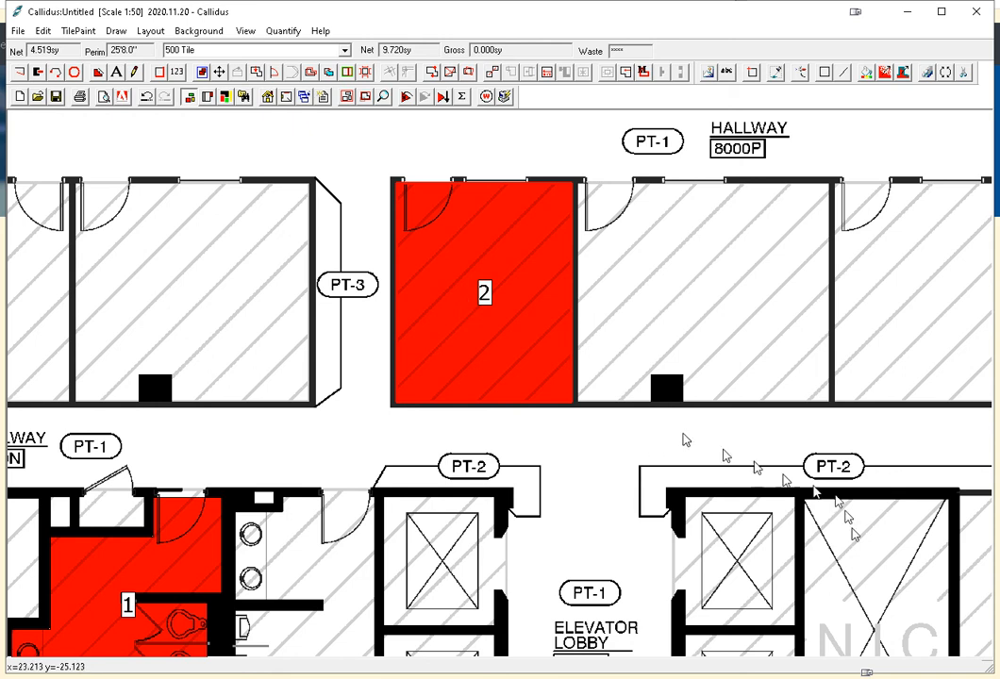